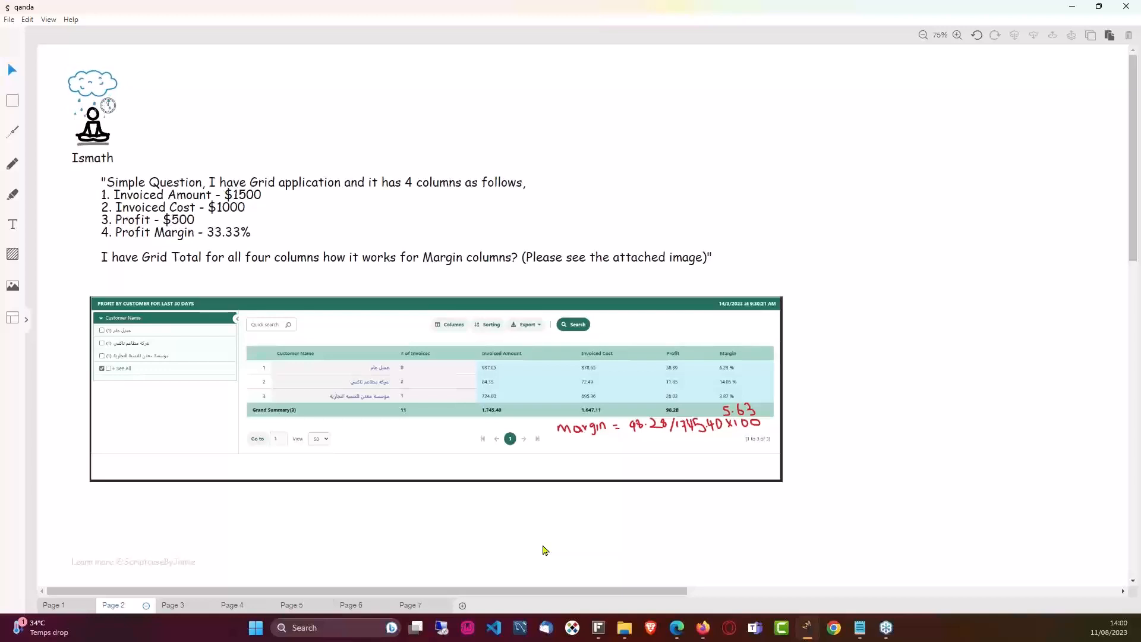
{"action": "mouse_move", "coordinate": [511, 549]}
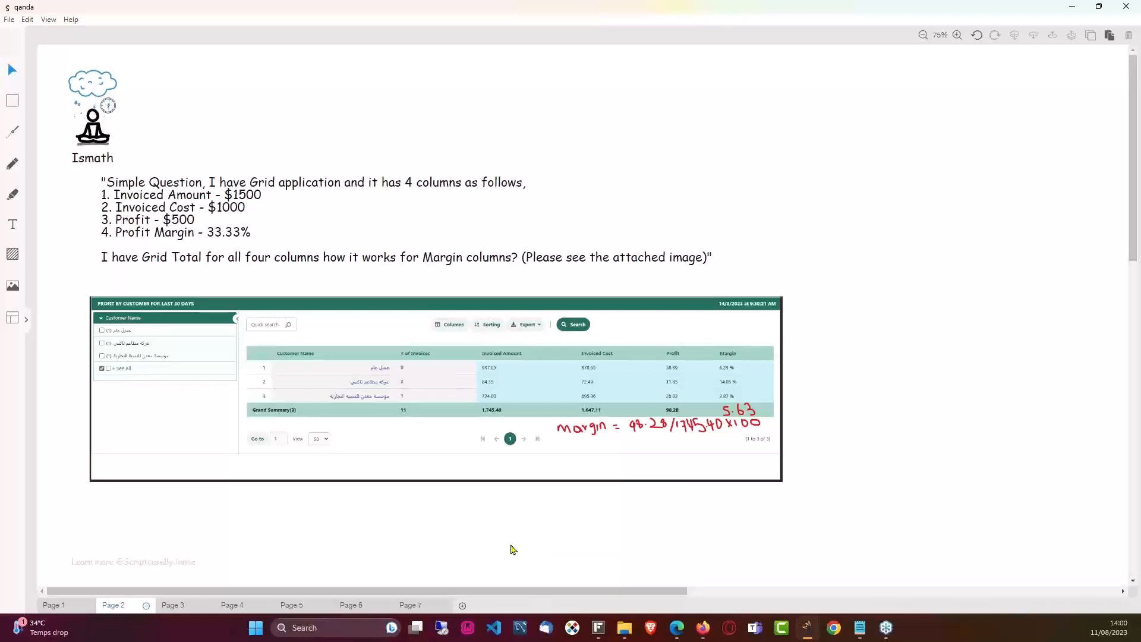
{"action": "mouse_move", "coordinate": [295, 227]}
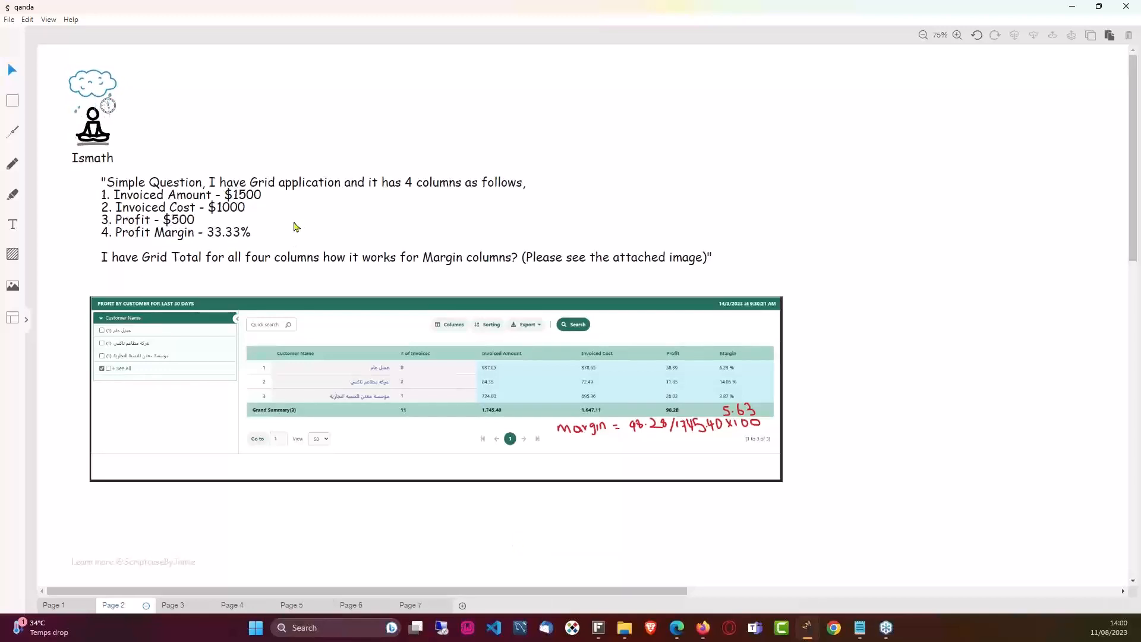
{"action": "mouse_move", "coordinate": [155, 218]}
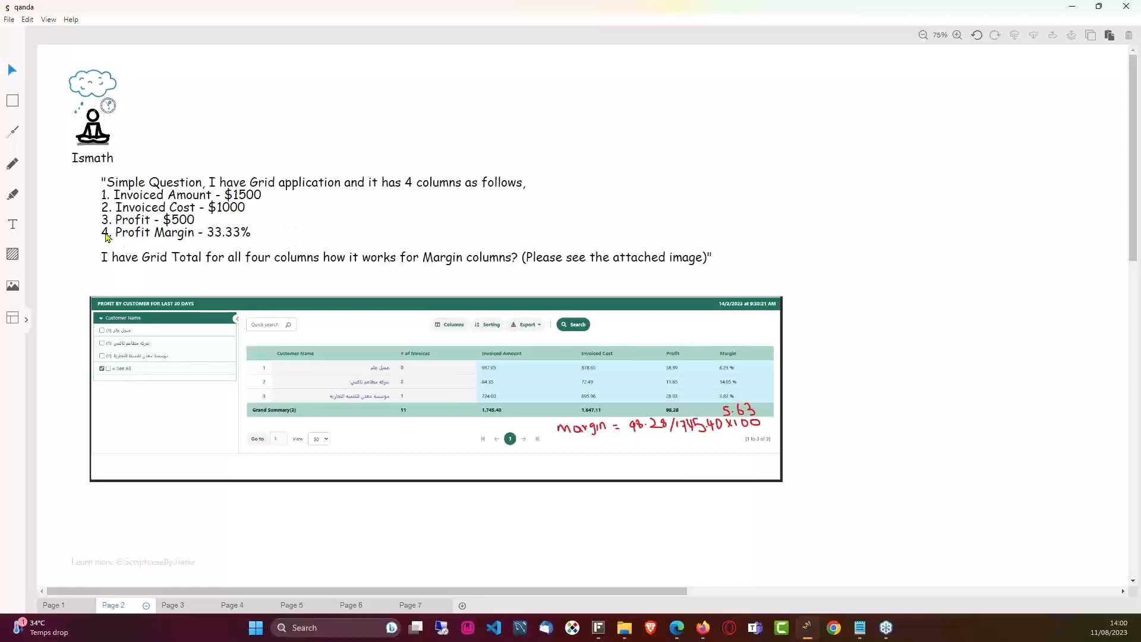
{"action": "mouse_move", "coordinate": [126, 249]}
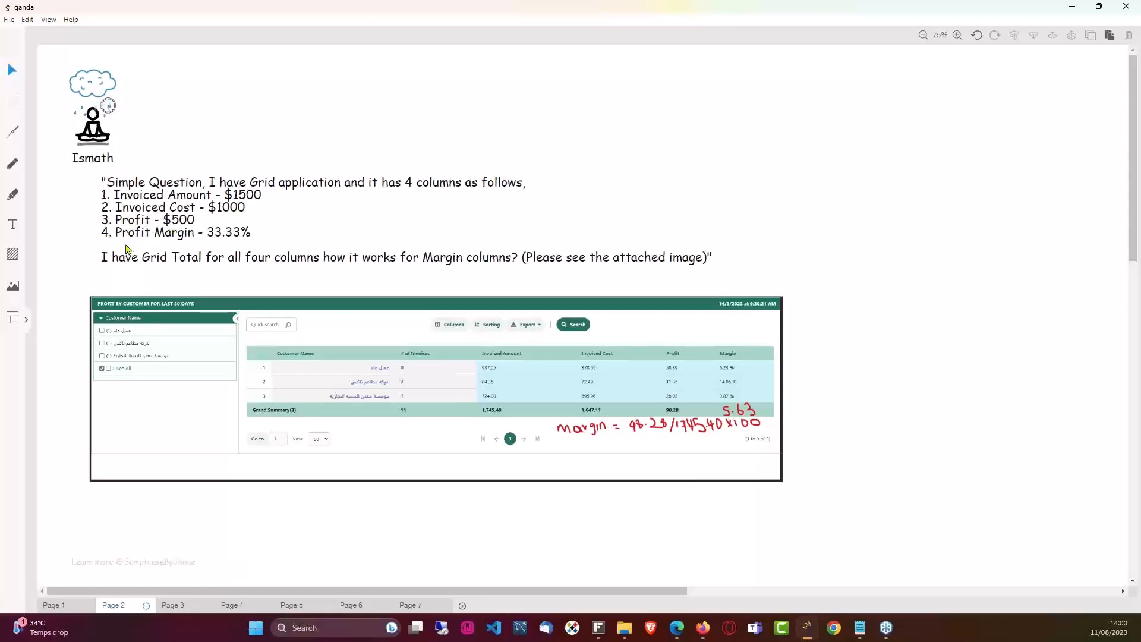
{"action": "mouse_move", "coordinate": [211, 248]}
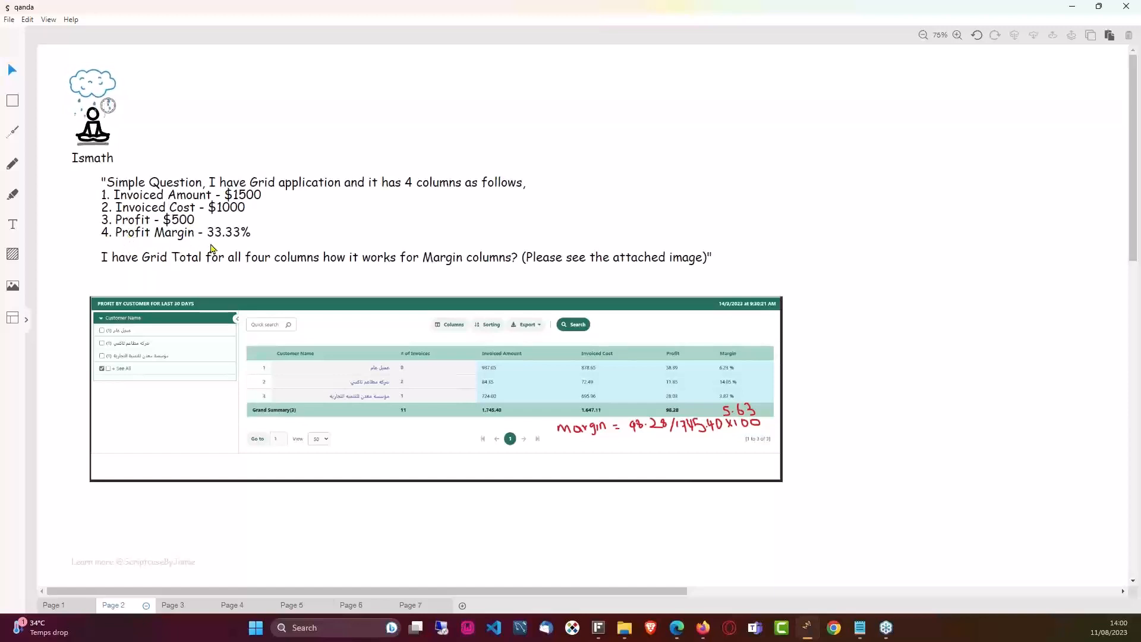
{"action": "mouse_move", "coordinate": [249, 239]}
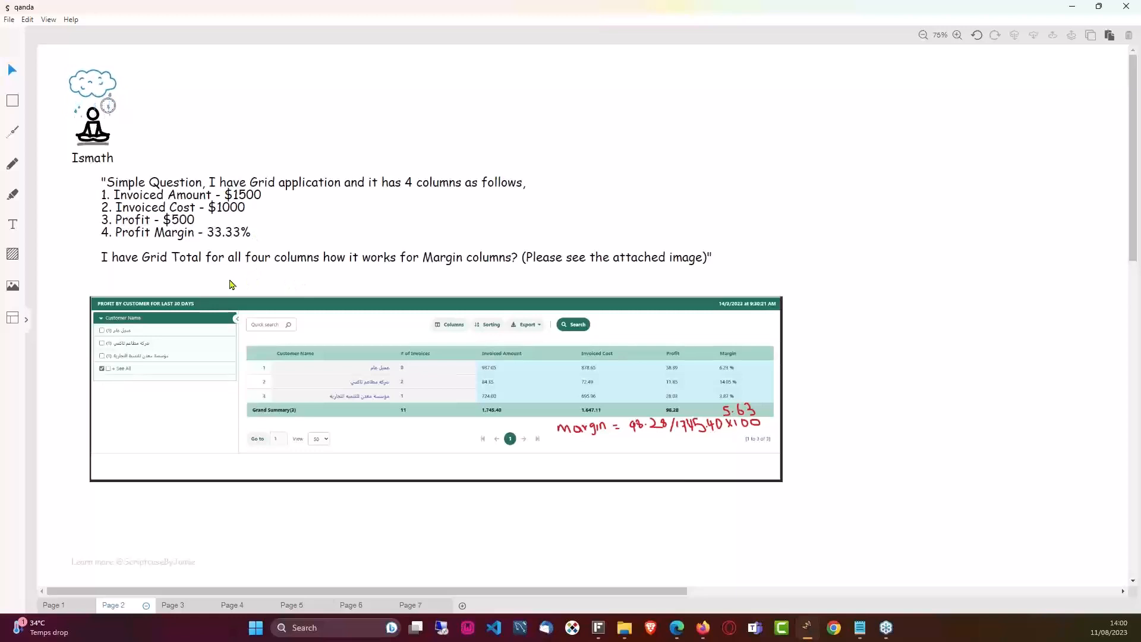
{"action": "mouse_move", "coordinate": [453, 308]}
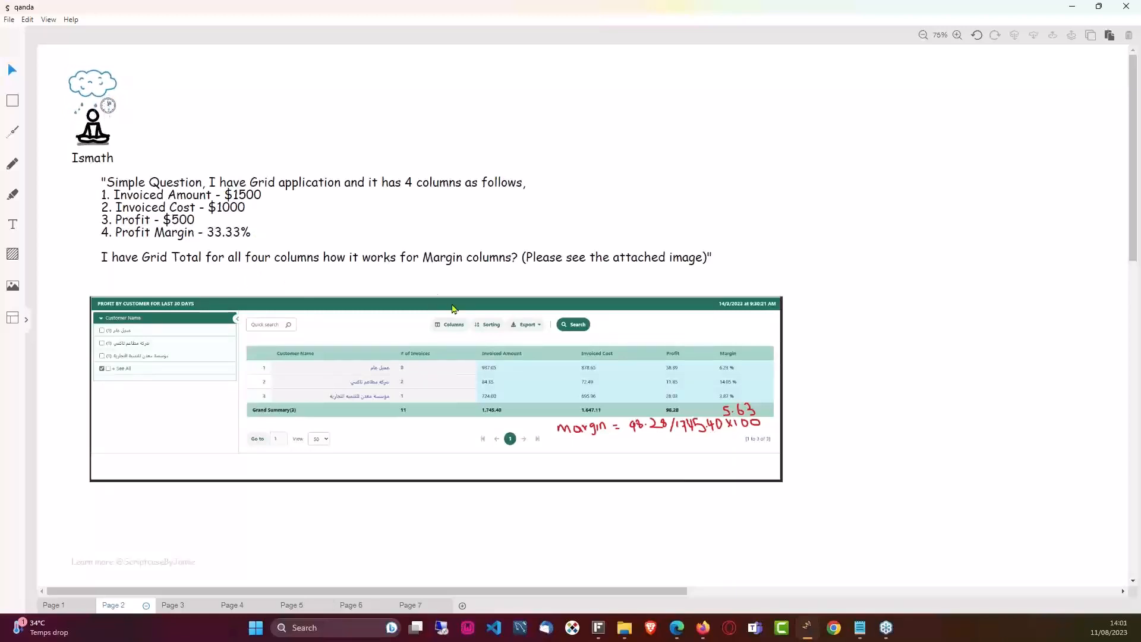
{"action": "mouse_move", "coordinate": [498, 289]}
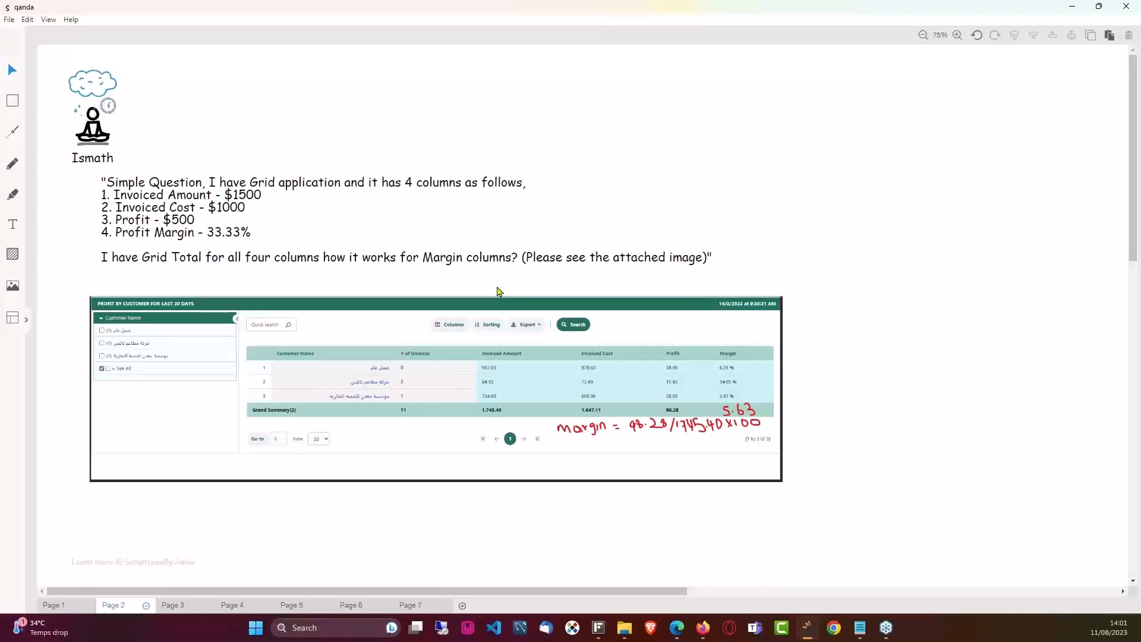
{"action": "mouse_move", "coordinate": [470, 282]}
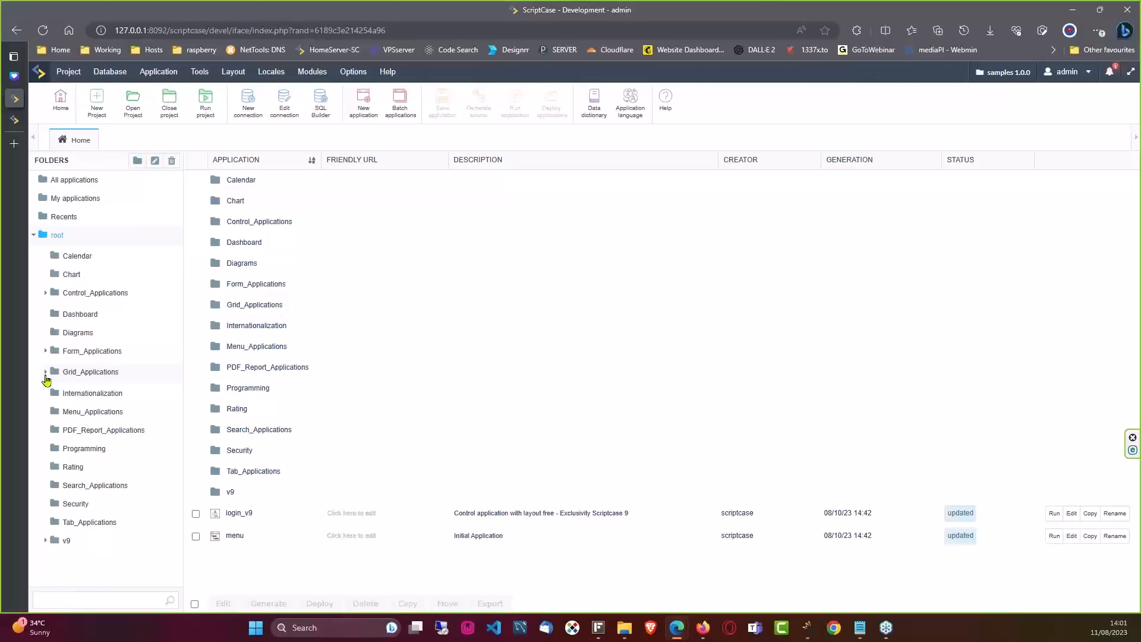
{"action": "mouse_move", "coordinate": [104, 385]}
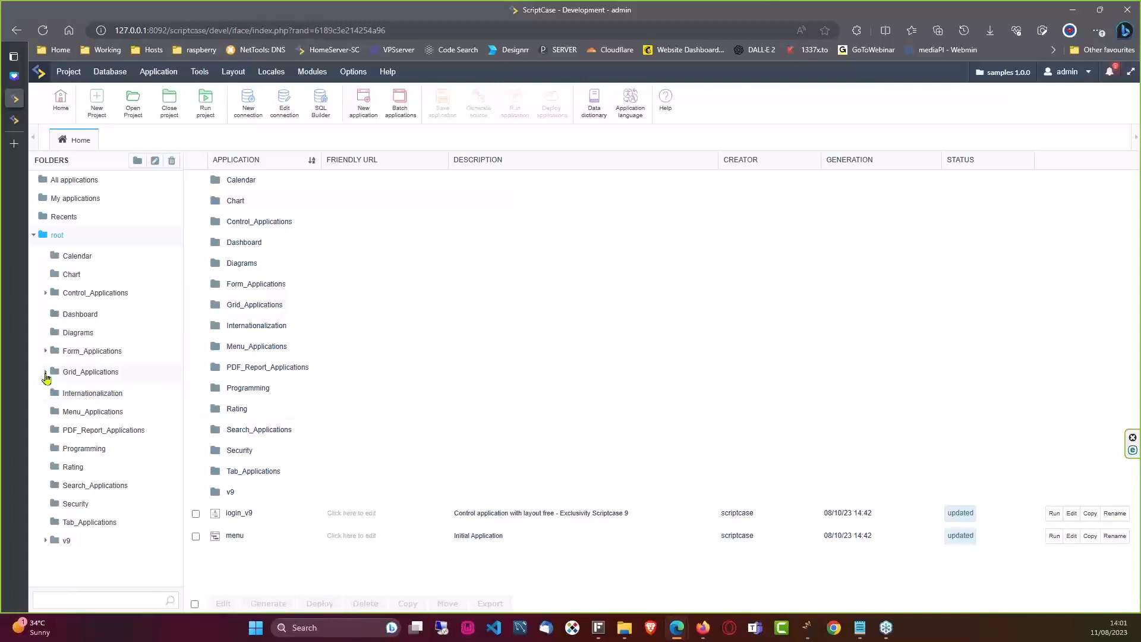
Expand Grid_Applications and open a sample grid folder, running Simple drill down
{"action": "left_click", "coordinate": [45, 371]}
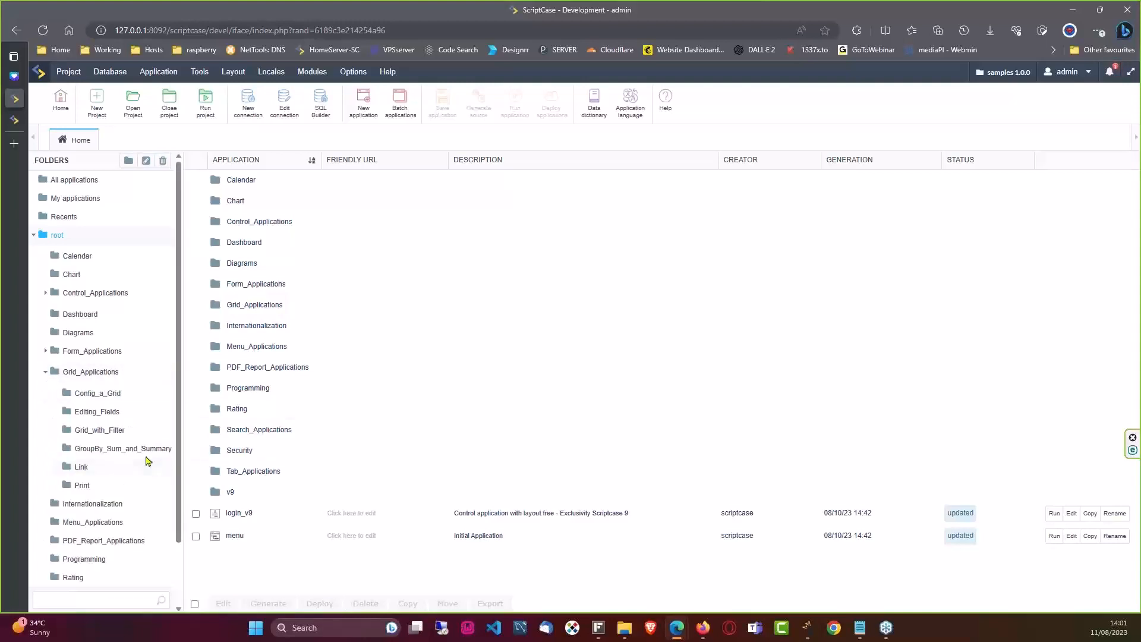
{"action": "mouse_move", "coordinate": [97, 411]}
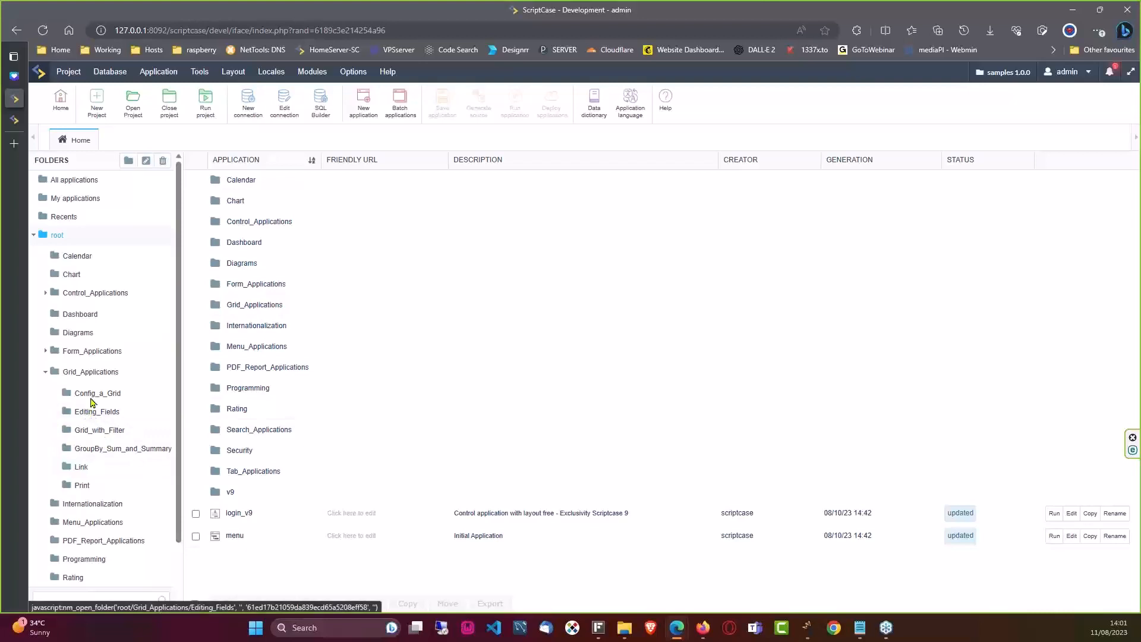
{"action": "left_click", "coordinate": [81, 467]}
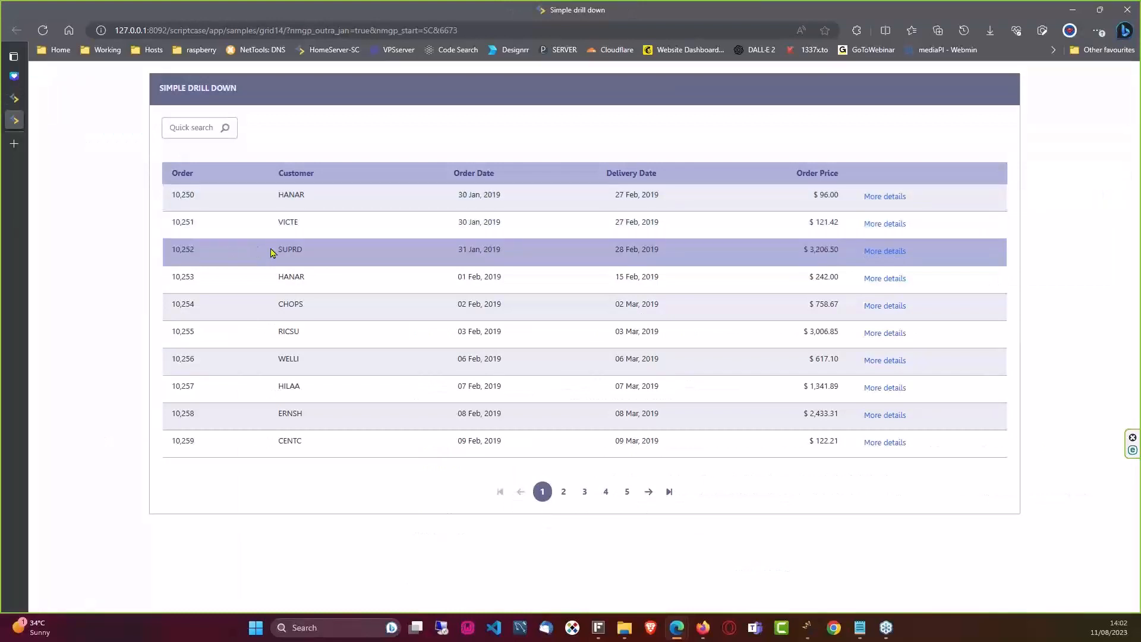
{"action": "mouse_move", "coordinate": [746, 239]}
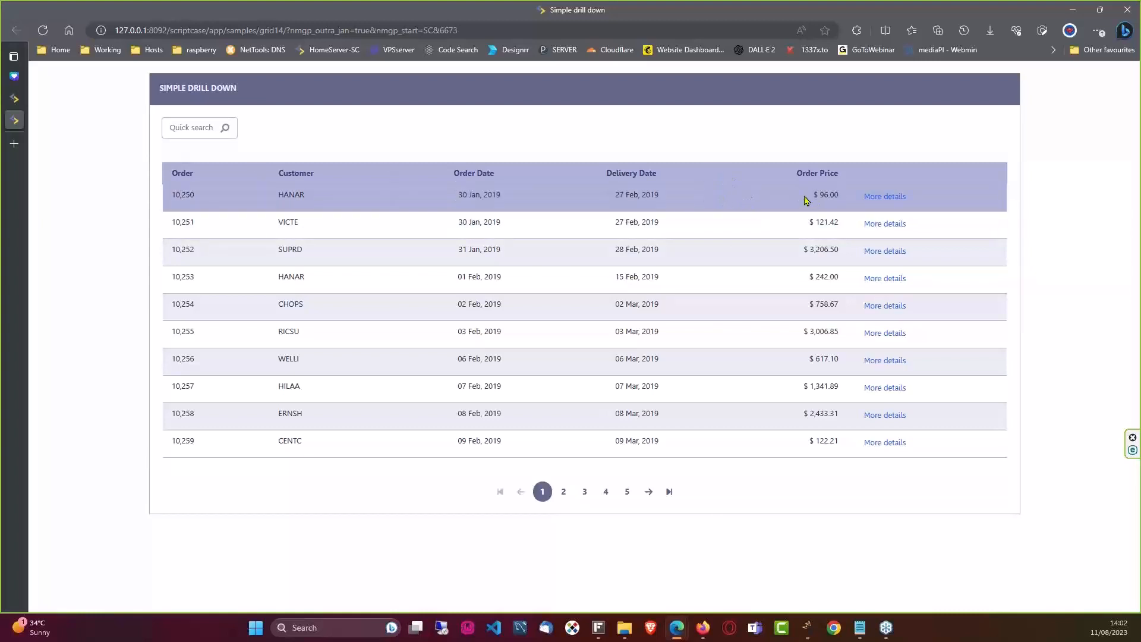
{"action": "mouse_move", "coordinate": [792, 223]}
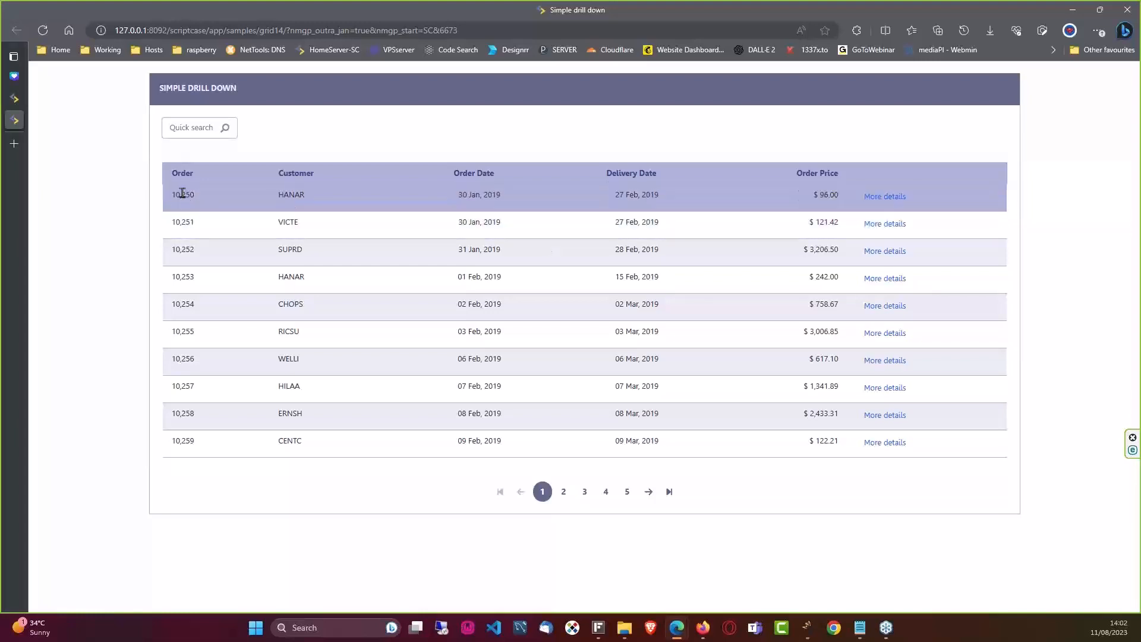
{"action": "mouse_move", "coordinate": [157, 212]}
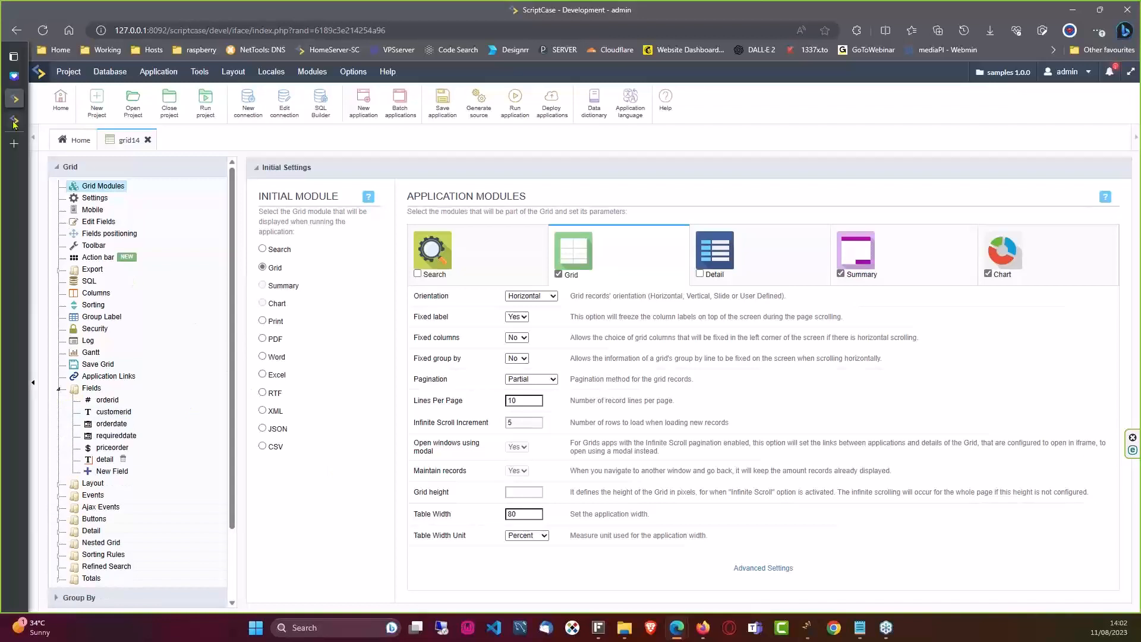
Create one new text field named 'margin' in the grid14 application
{"action": "left_click", "coordinate": [514, 101]}
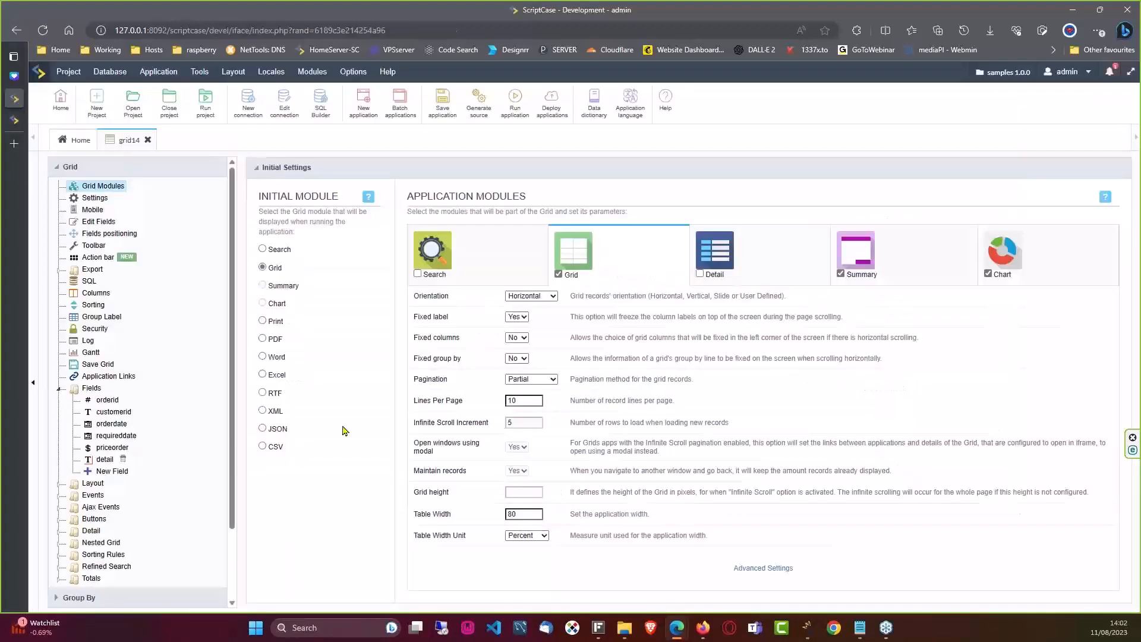
{"action": "left_click", "coordinate": [111, 471]}
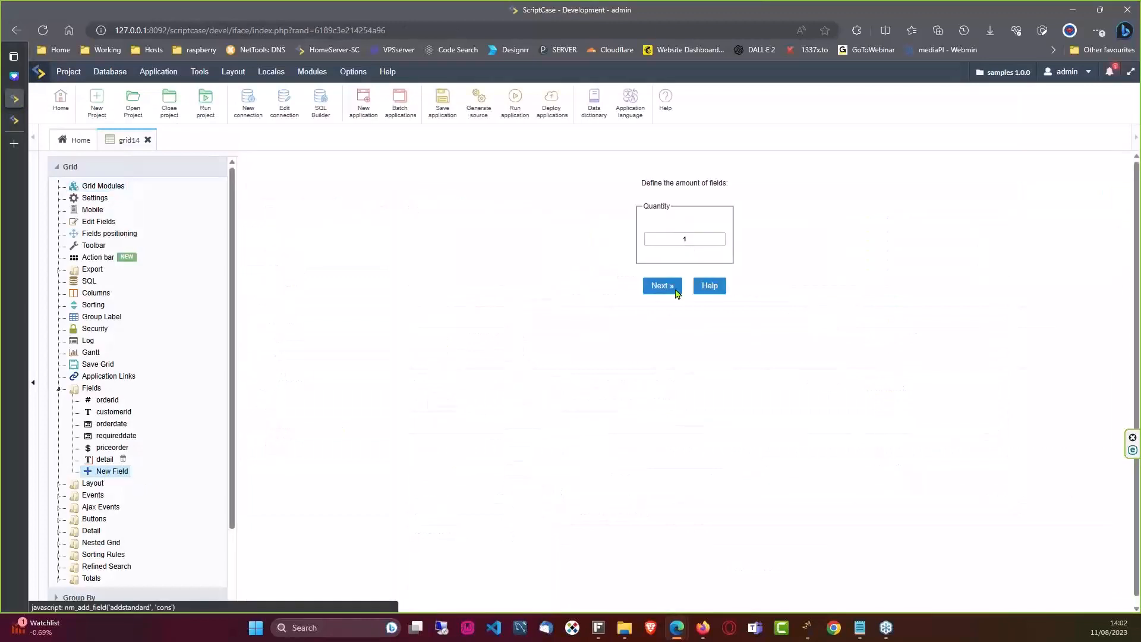
{"action": "left_click", "coordinate": [661, 285]}
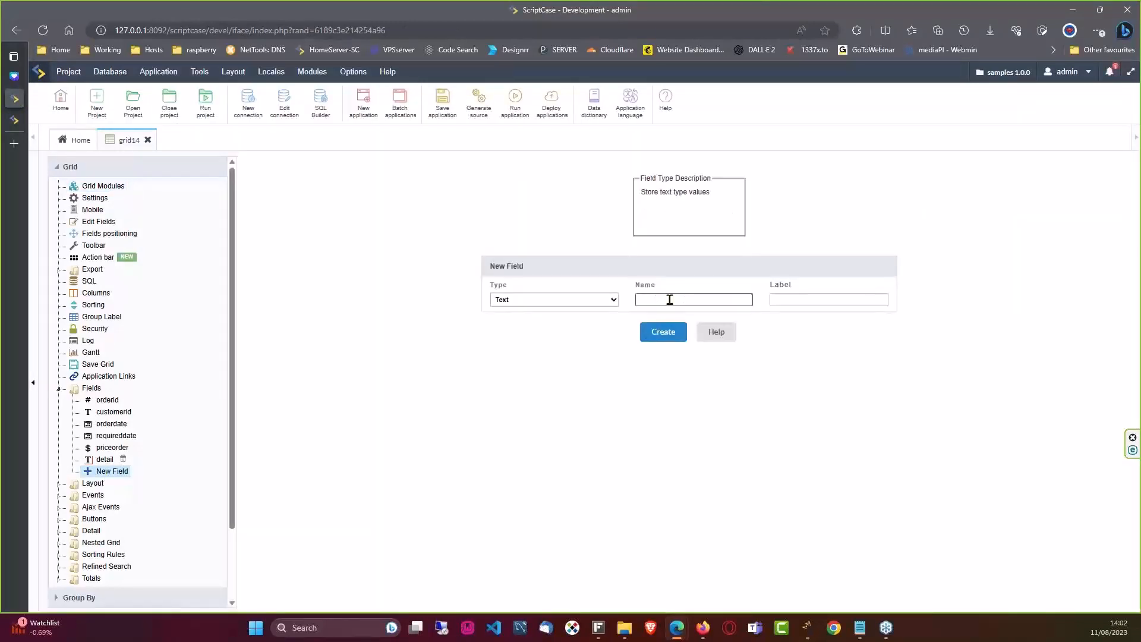
{"action": "type", "text": "samp"}
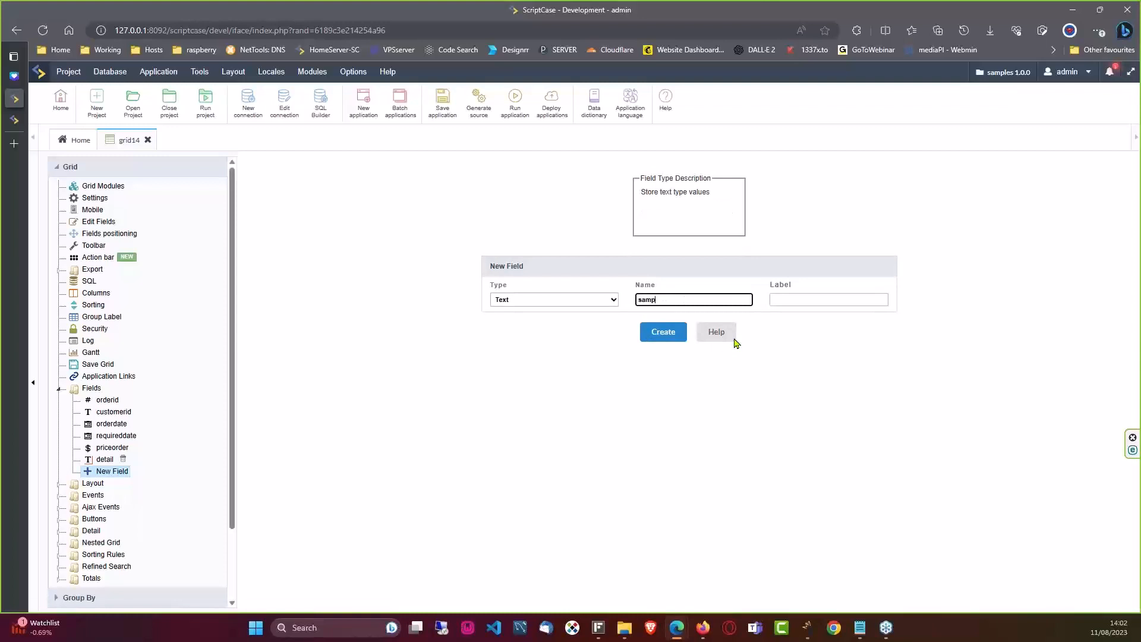
{"action": "type", "text": "margin"}
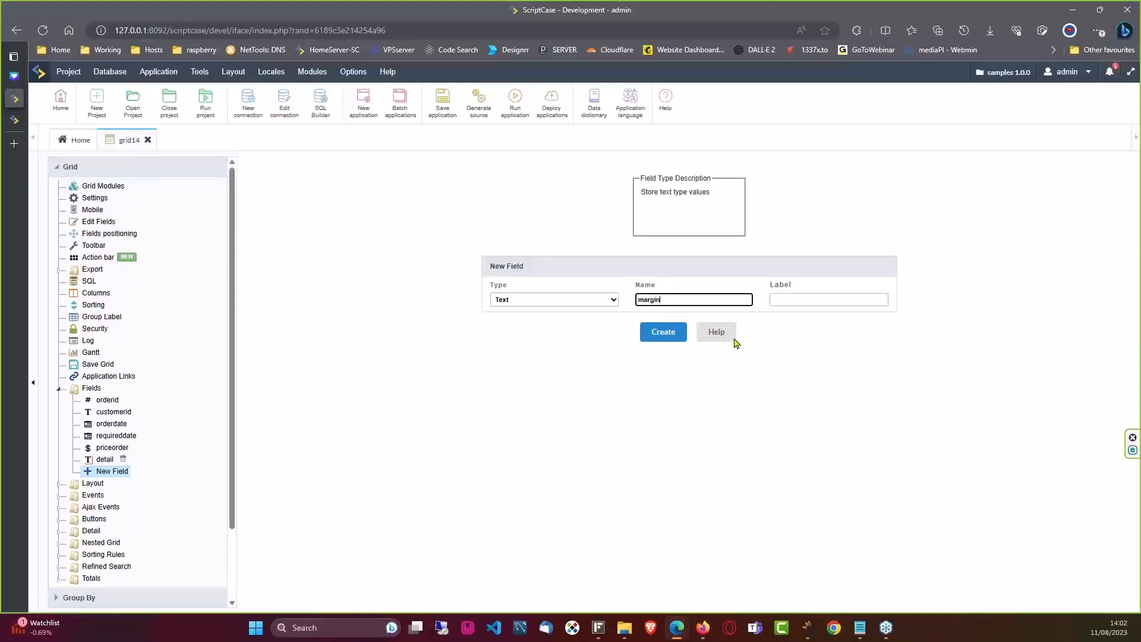
{"action": "left_click", "coordinate": [661, 331]}
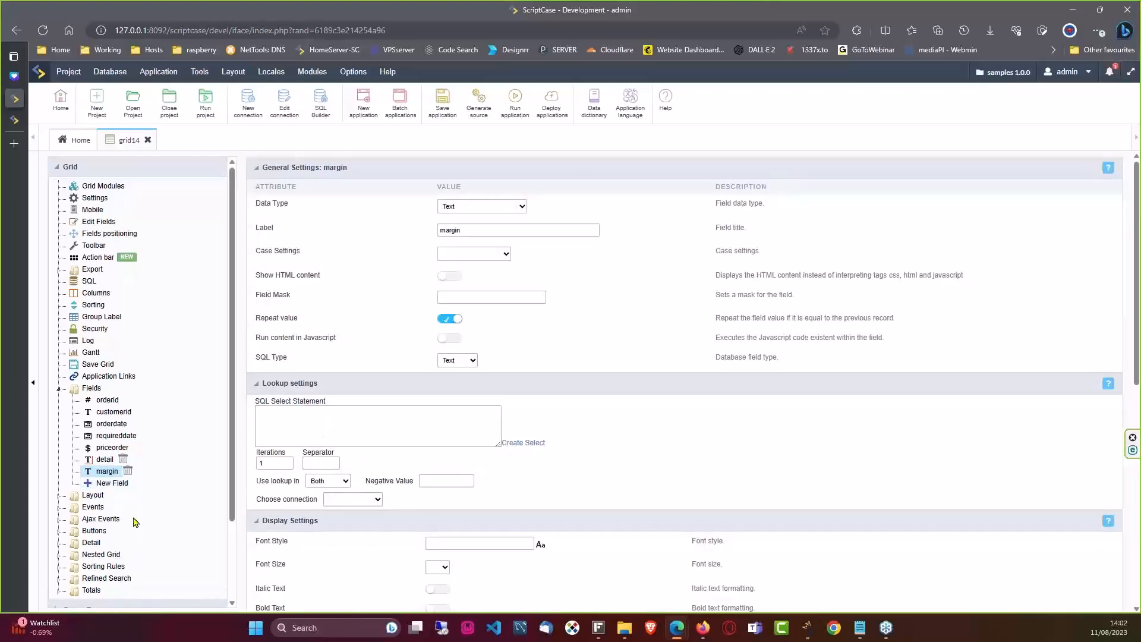
Add the line {margin} = '800'; to the onRecord event code
{"action": "left_click", "coordinate": [93, 506]}
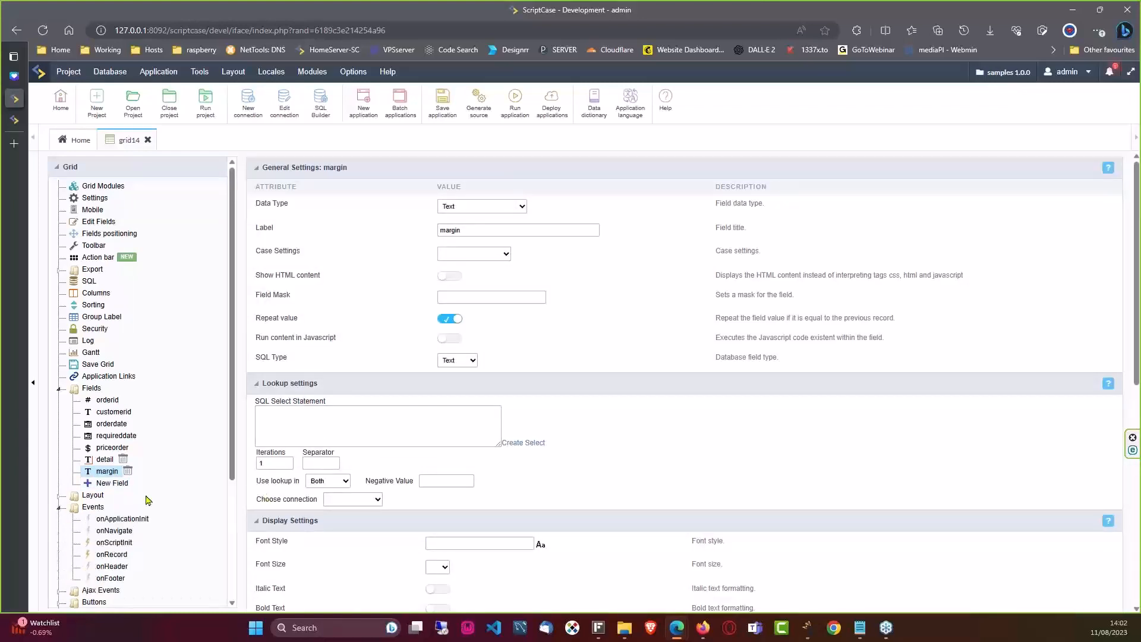
{"action": "scroll", "scroll_direction": "down", "scroll_amount": 3}
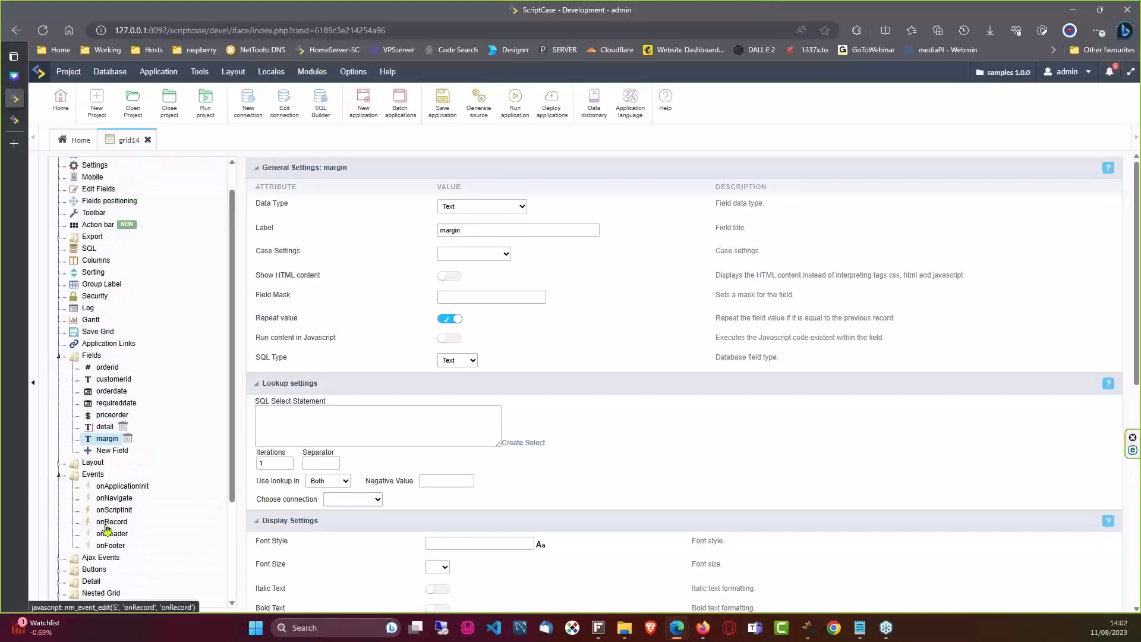
{"action": "left_click", "coordinate": [111, 521]}
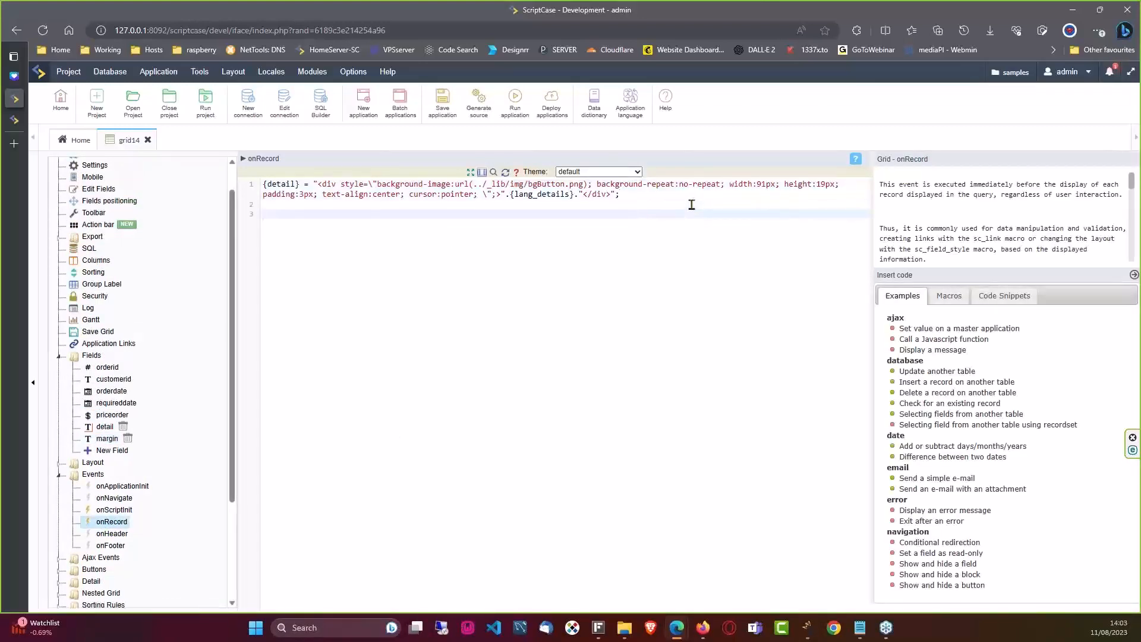
{"action": "type", "text": "{margin"}
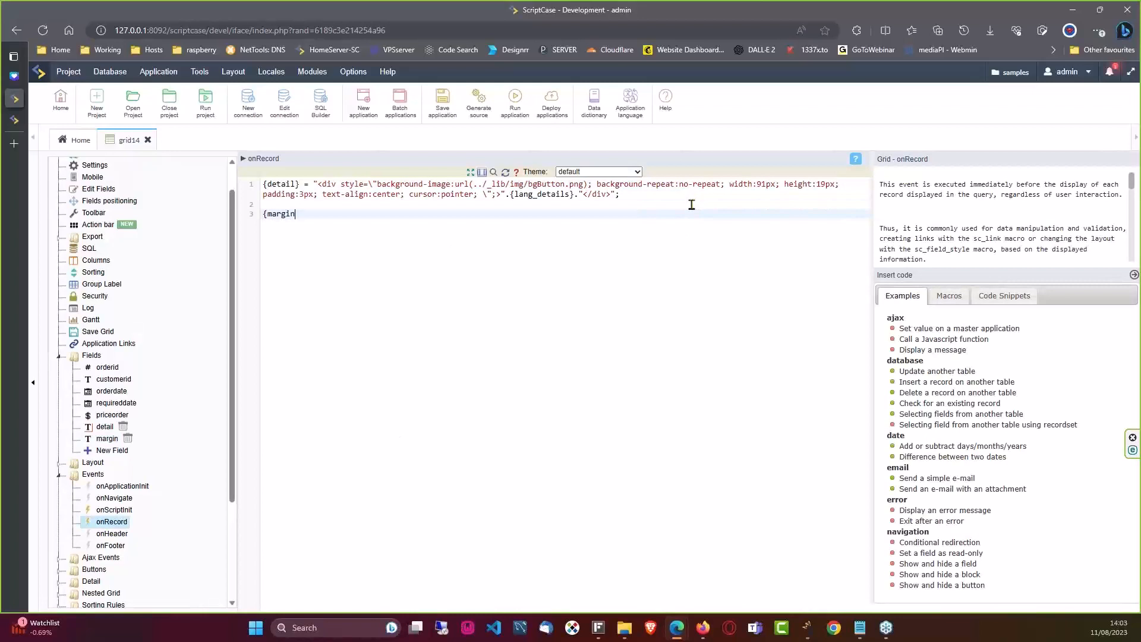
{"action": "type", "text": "} ="}
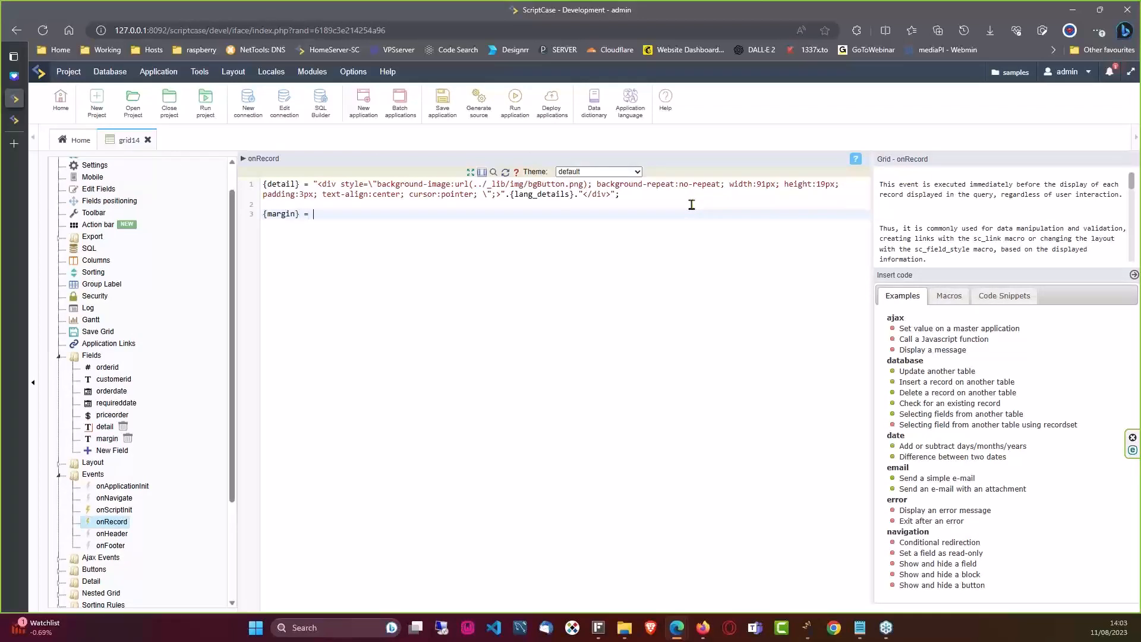
{"action": "type", "text": "'';"}
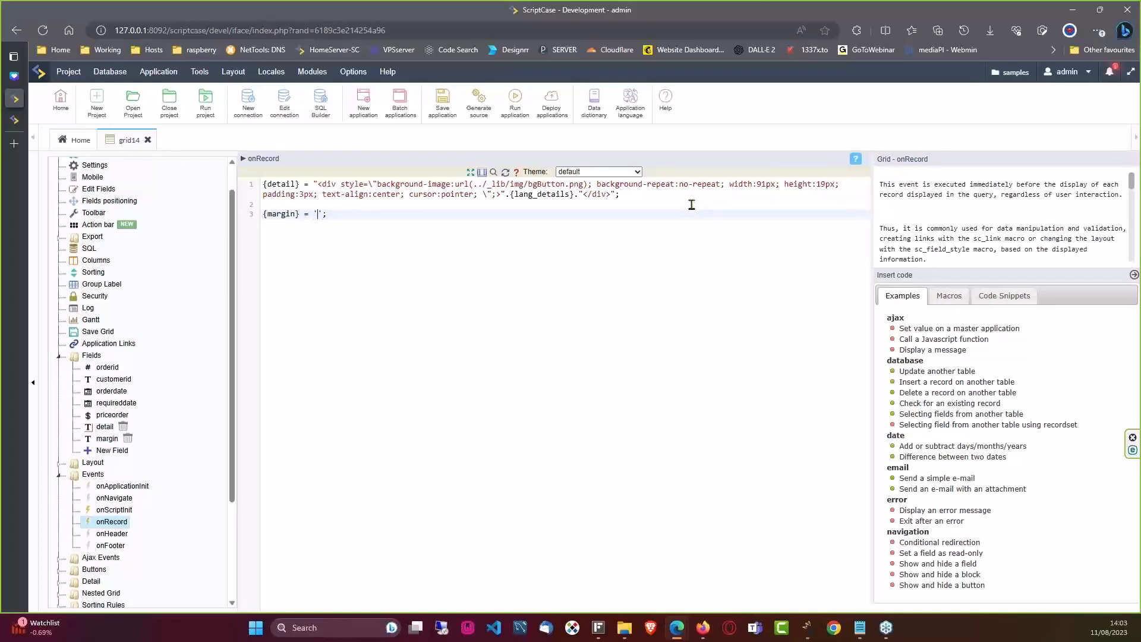
{"action": "type", "text": "800"}
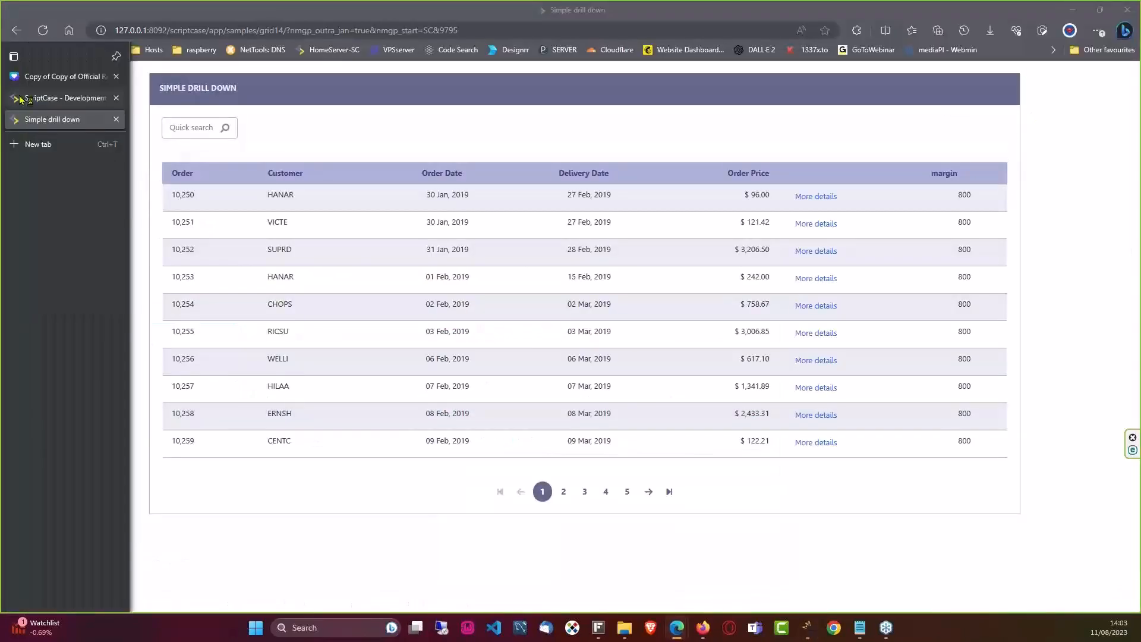
{"action": "left_click", "coordinate": [64, 98]}
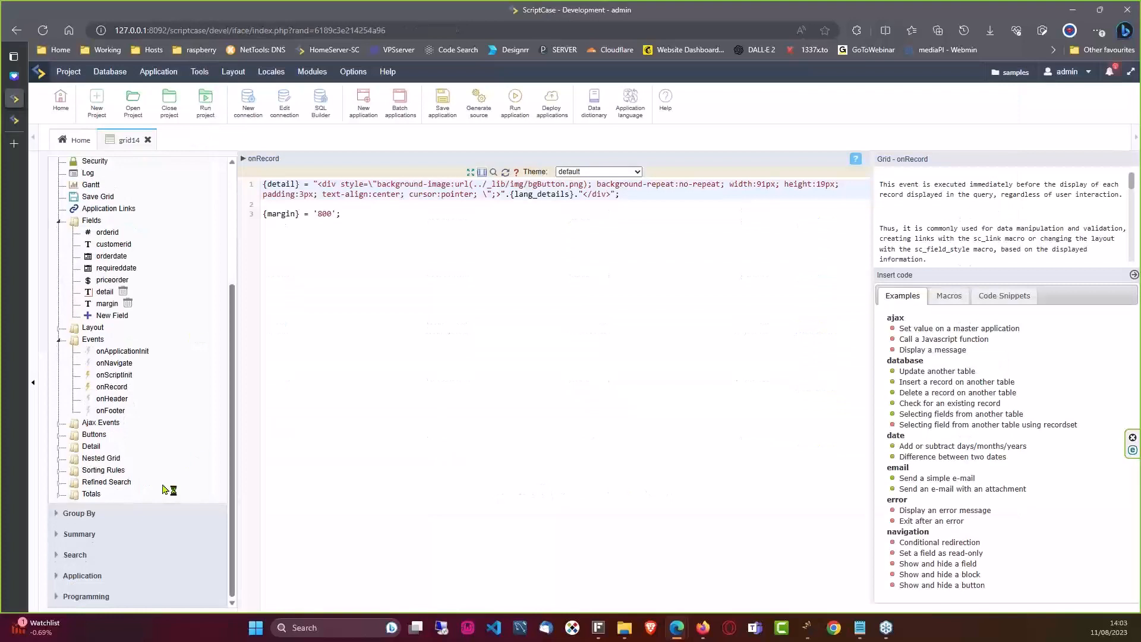
Create a new static Group By rule on orderdate
{"action": "left_click", "coordinate": [57, 513]}
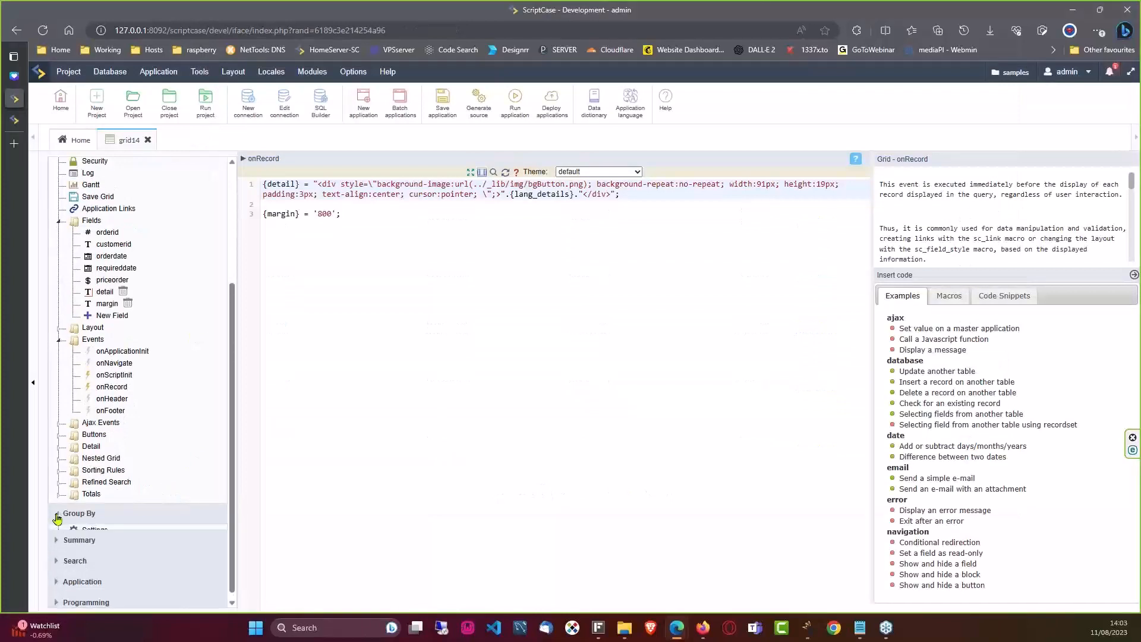
{"action": "left_click", "coordinate": [57, 519]}
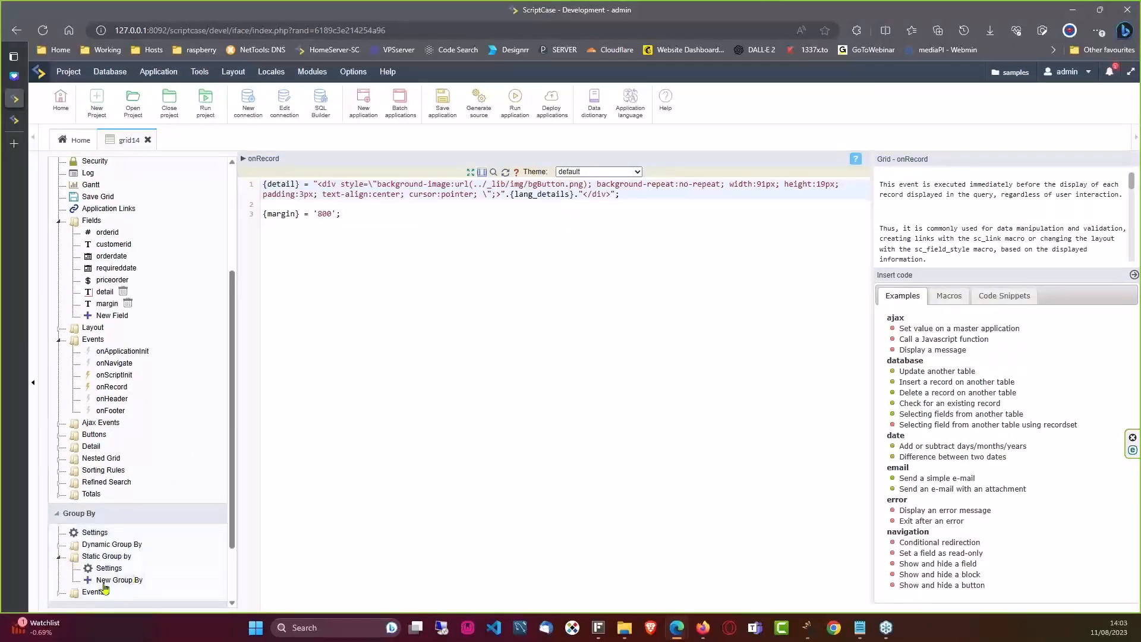
{"action": "left_click", "coordinate": [119, 579]}
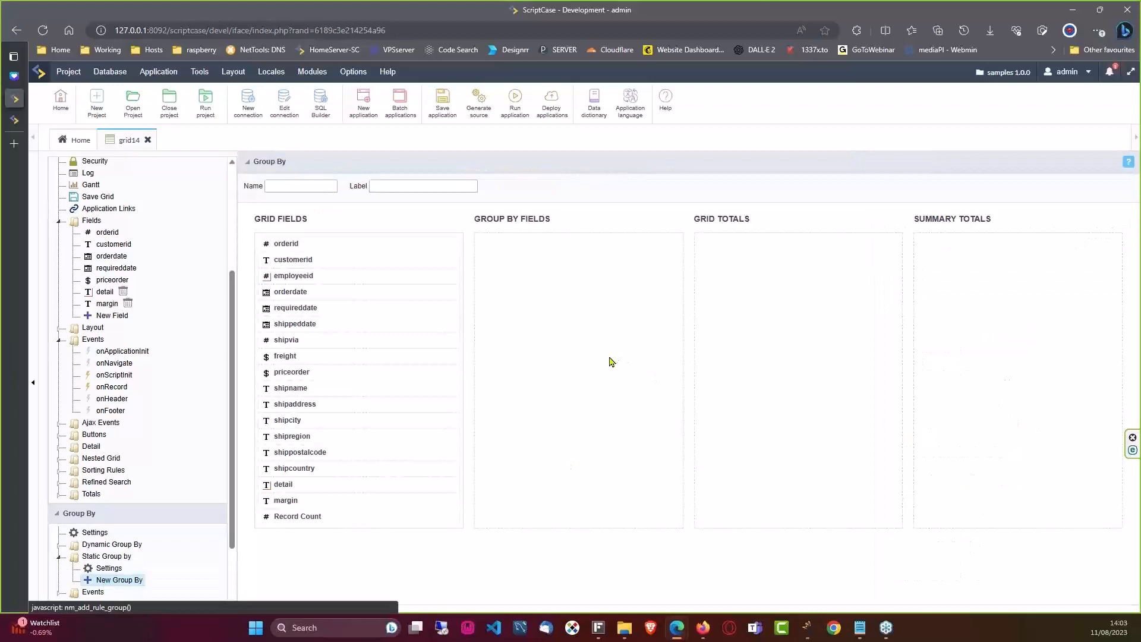
{"action": "mouse_move", "coordinate": [348, 285]}
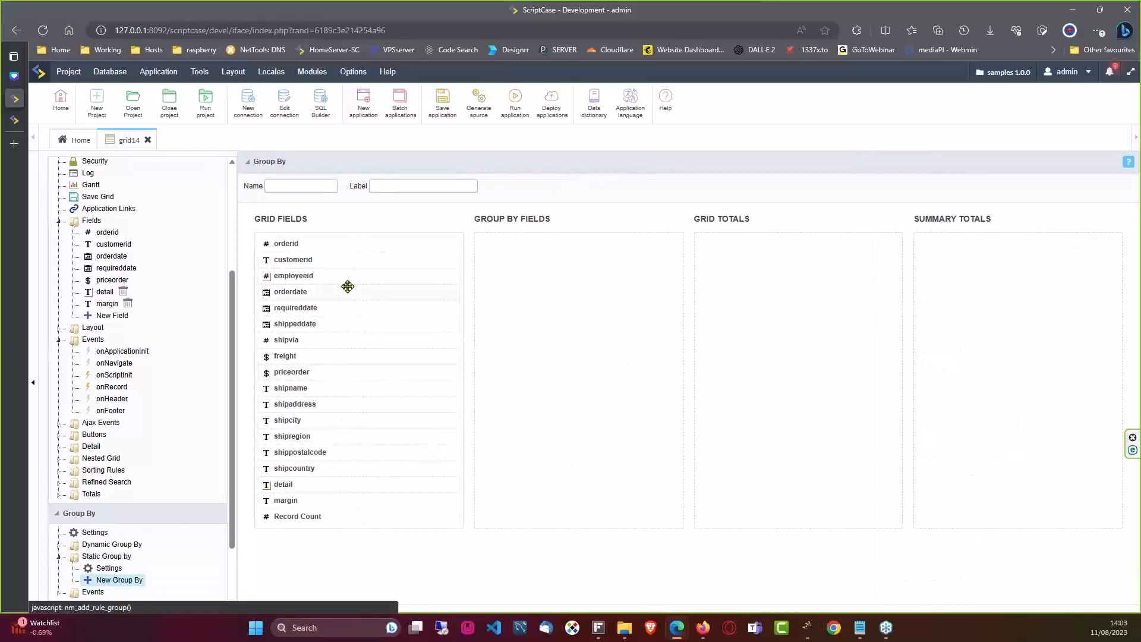
{"action": "mouse_move", "coordinate": [313, 311]}
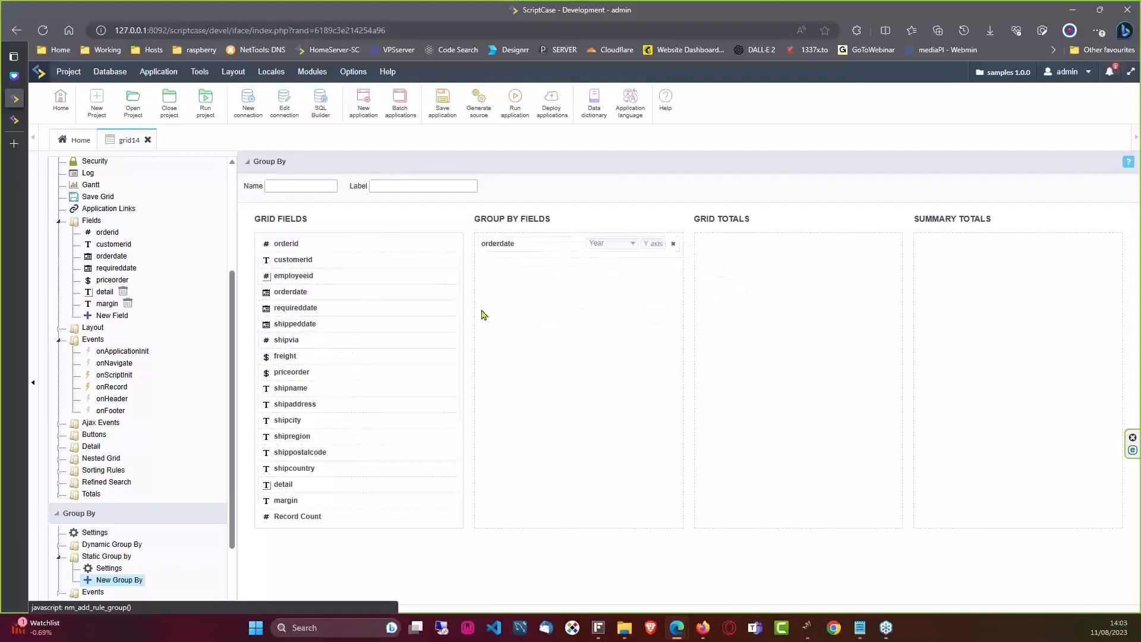
{"action": "left_click", "coordinate": [118, 580]}
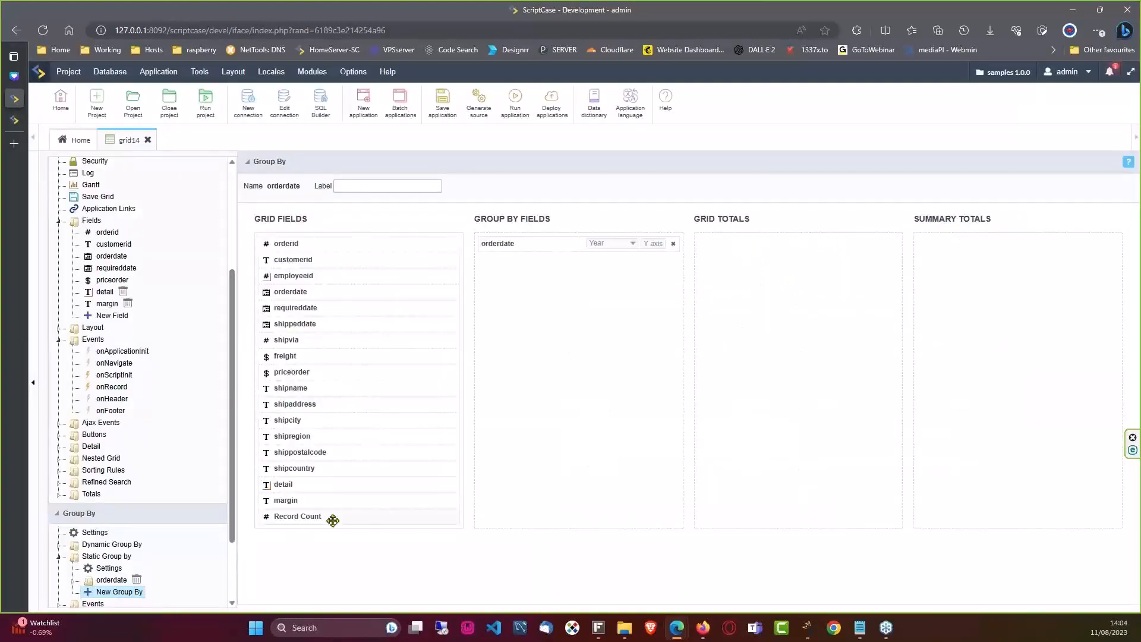
Put margin under Grid Totals and Record Count under Summary Totals
{"action": "left_click_drag", "start_coordinate": [334, 519], "coordinate": [673, 348]}
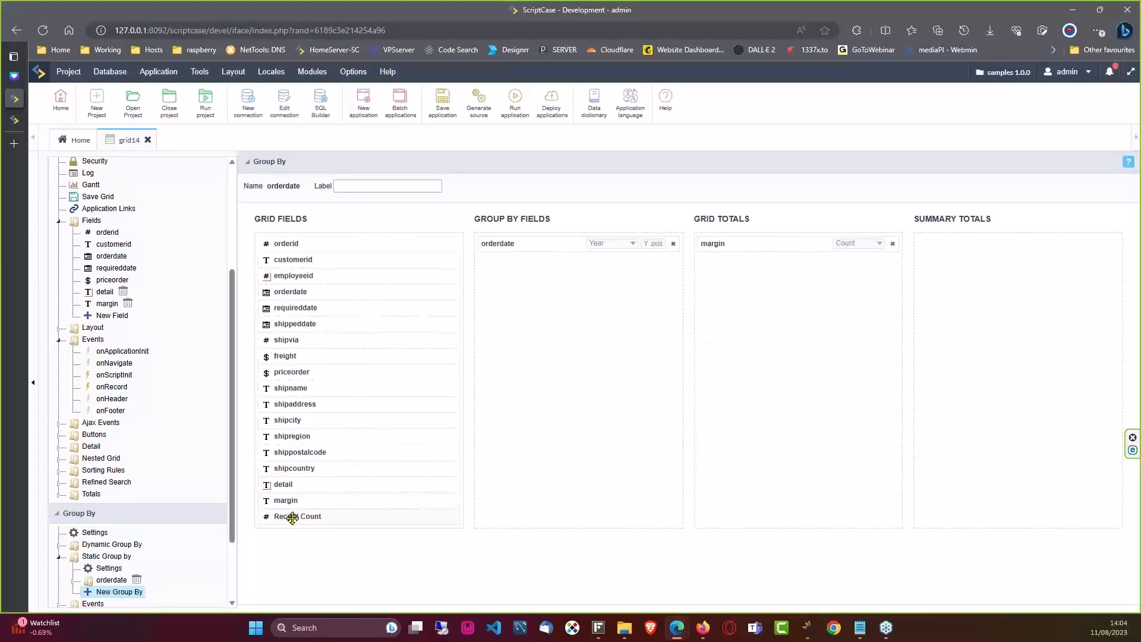
{"action": "left_click_drag", "start_coordinate": [297, 516], "coordinate": [956, 243]}
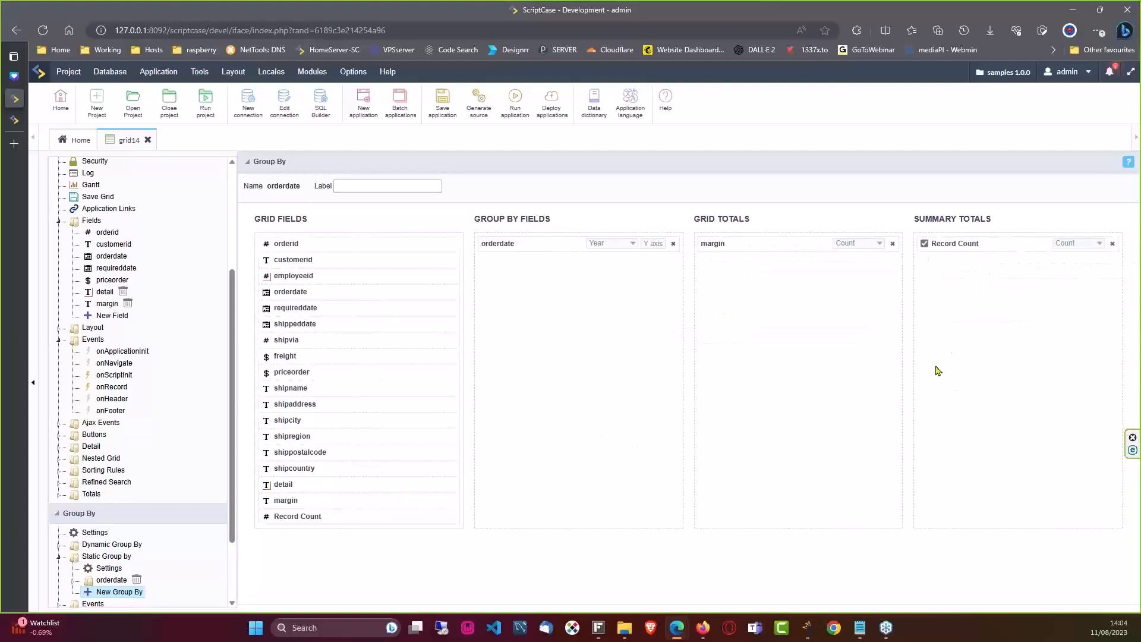
{"action": "mouse_move", "coordinate": [712, 237]}
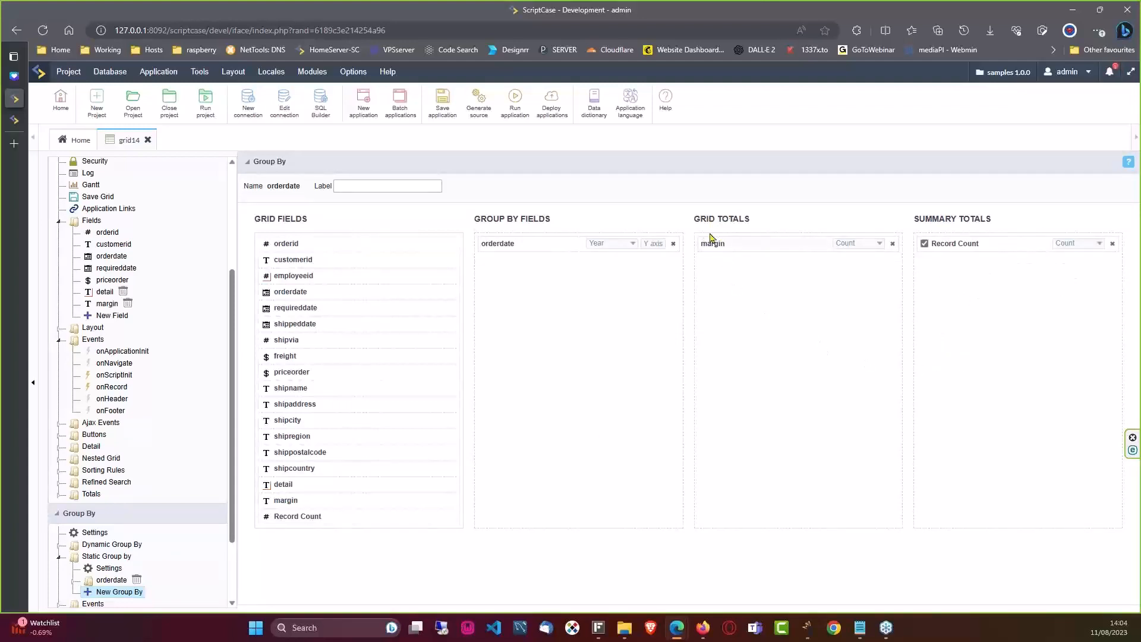
{"action": "mouse_move", "coordinate": [235, 131]}
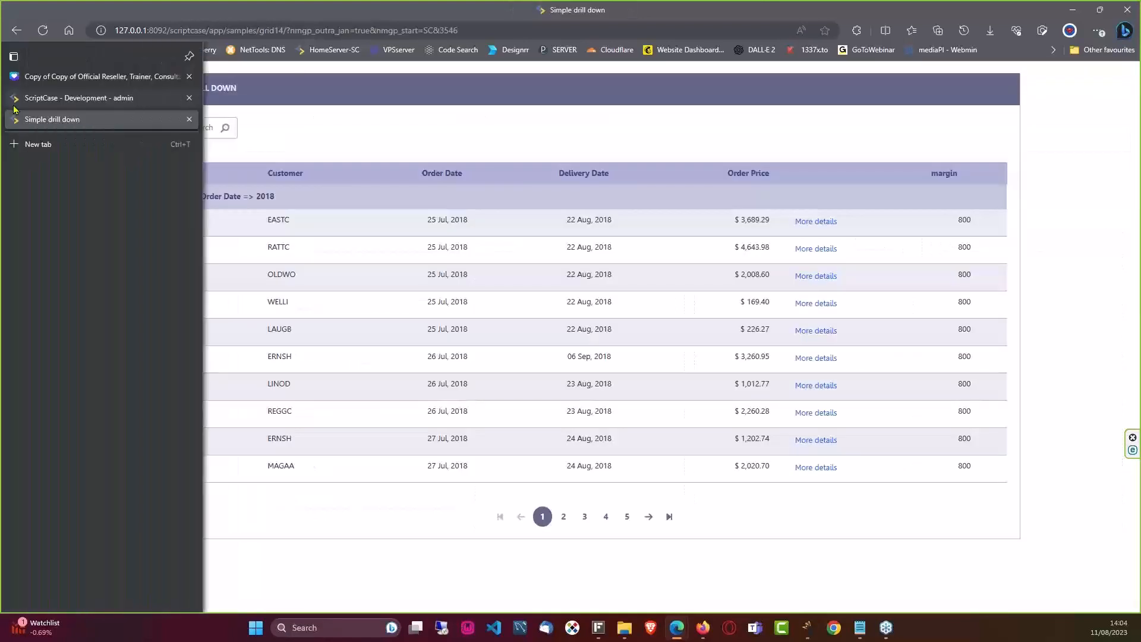
{"action": "left_click", "coordinate": [78, 97]}
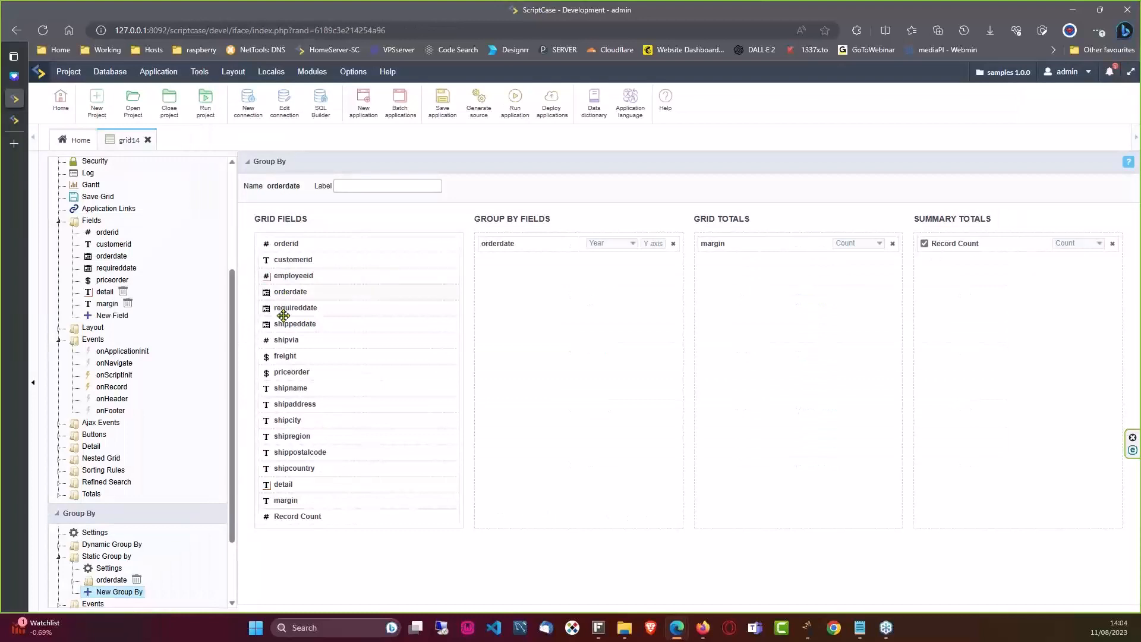
Place priceorder at the top of Grid Totals as a Sum, keeping margin on Count
{"action": "left_click_drag", "start_coordinate": [292, 372], "coordinate": [544, 296]}
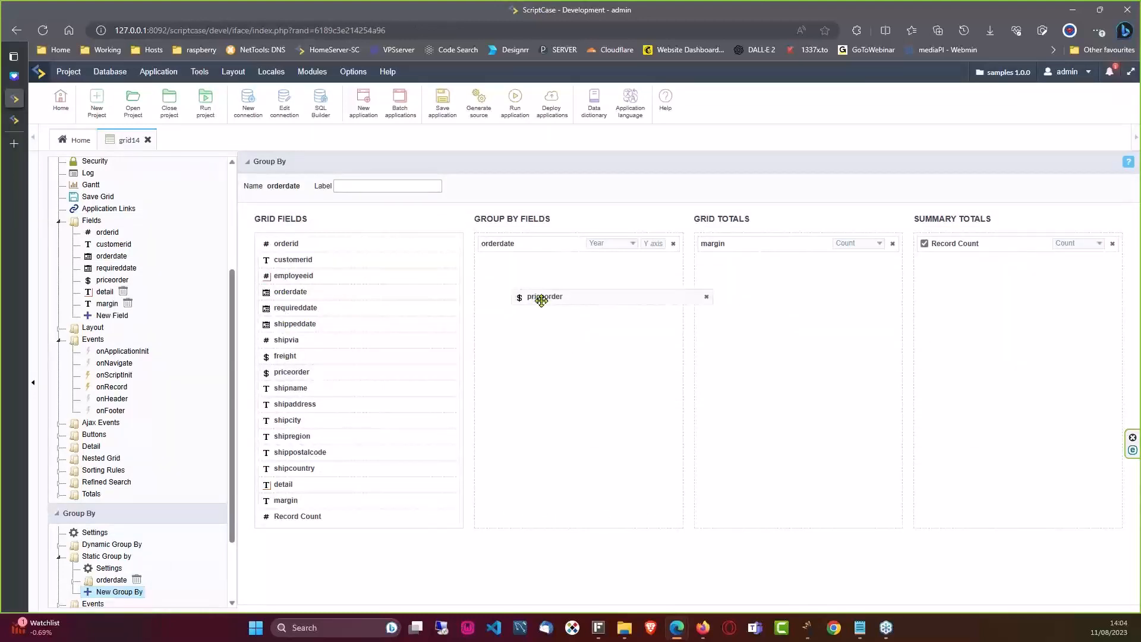
{"action": "left_click_drag", "start_coordinate": [544, 296], "coordinate": [723, 262]}
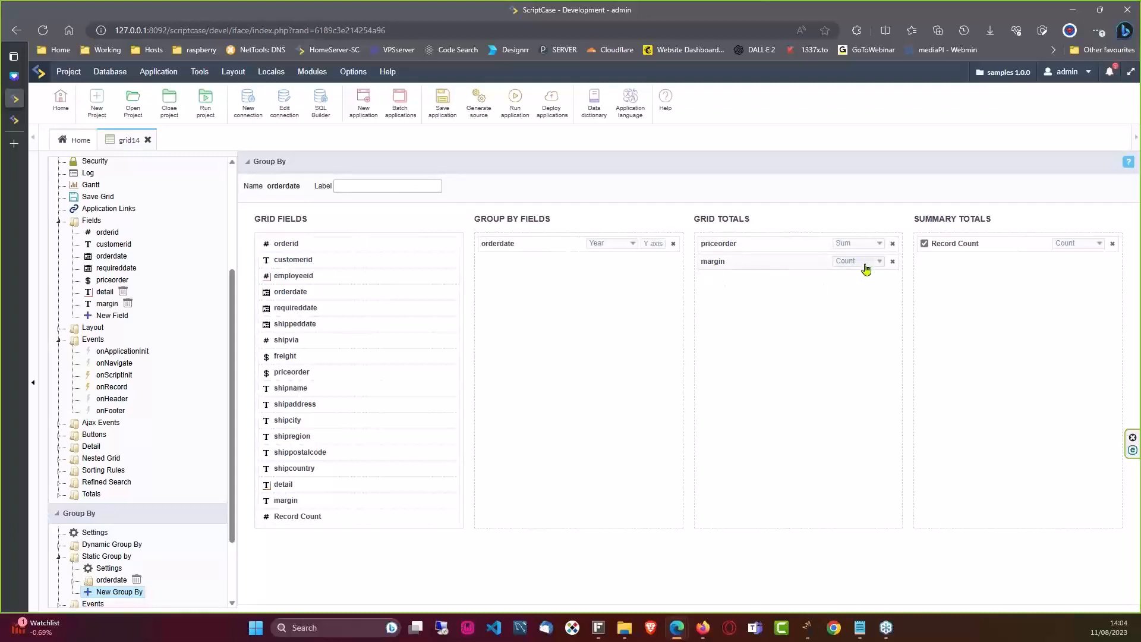
{"action": "left_click", "coordinate": [858, 261]}
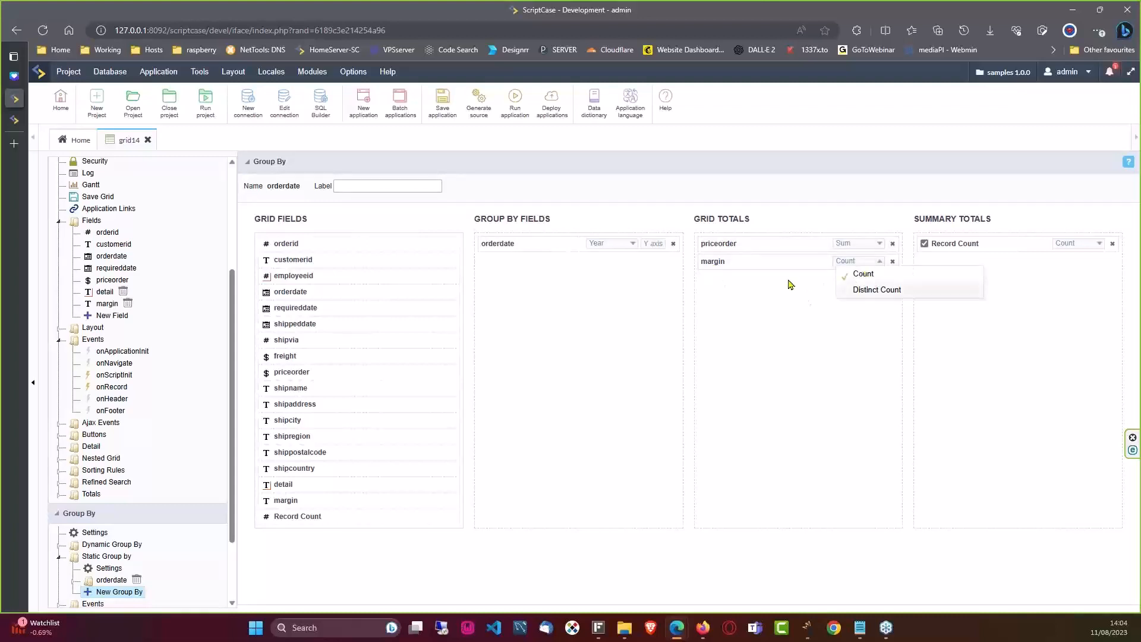
{"action": "mouse_move", "coordinate": [780, 295]}
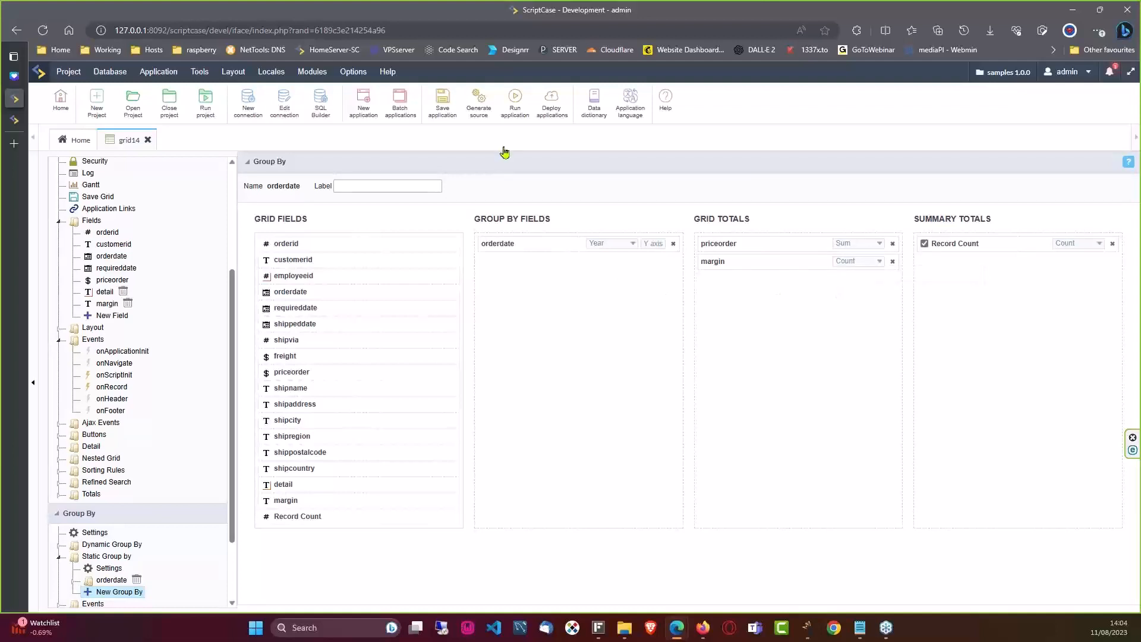
Run the grid to preview the Year of Order Date grouping
{"action": "left_click", "coordinate": [478, 101]}
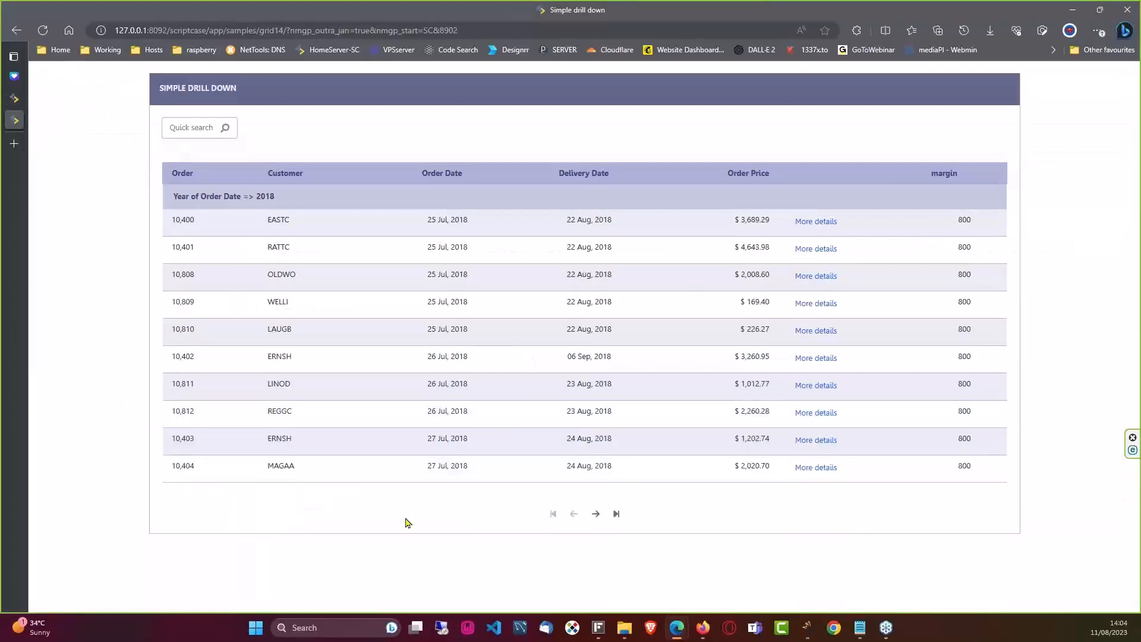
{"action": "mouse_move", "coordinate": [753, 259]}
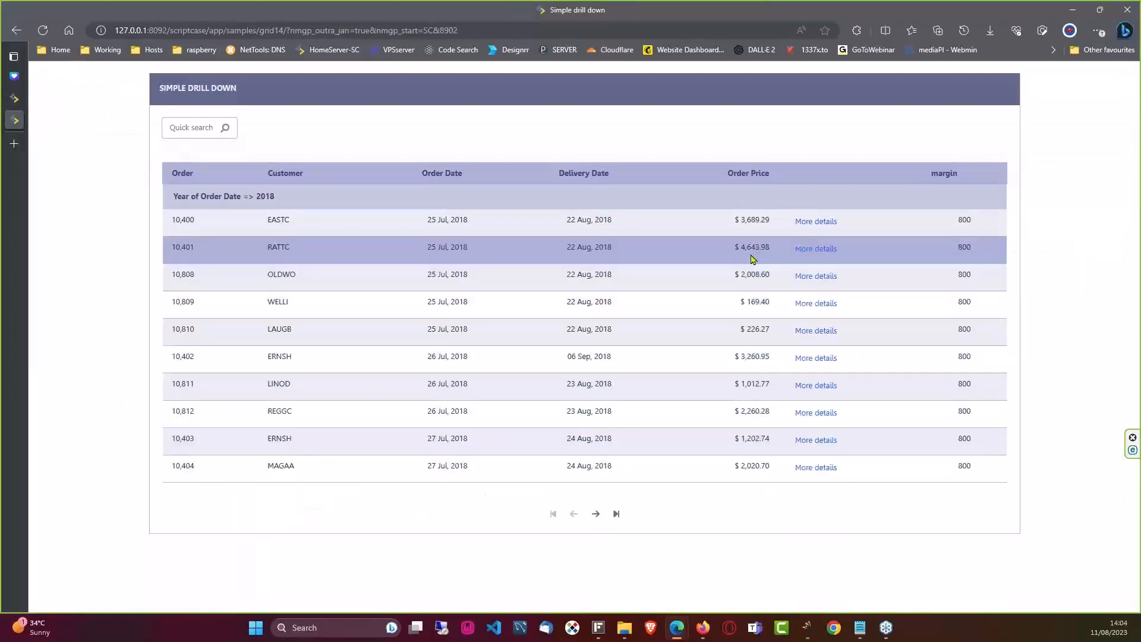
{"action": "mouse_move", "coordinate": [16, 98]}
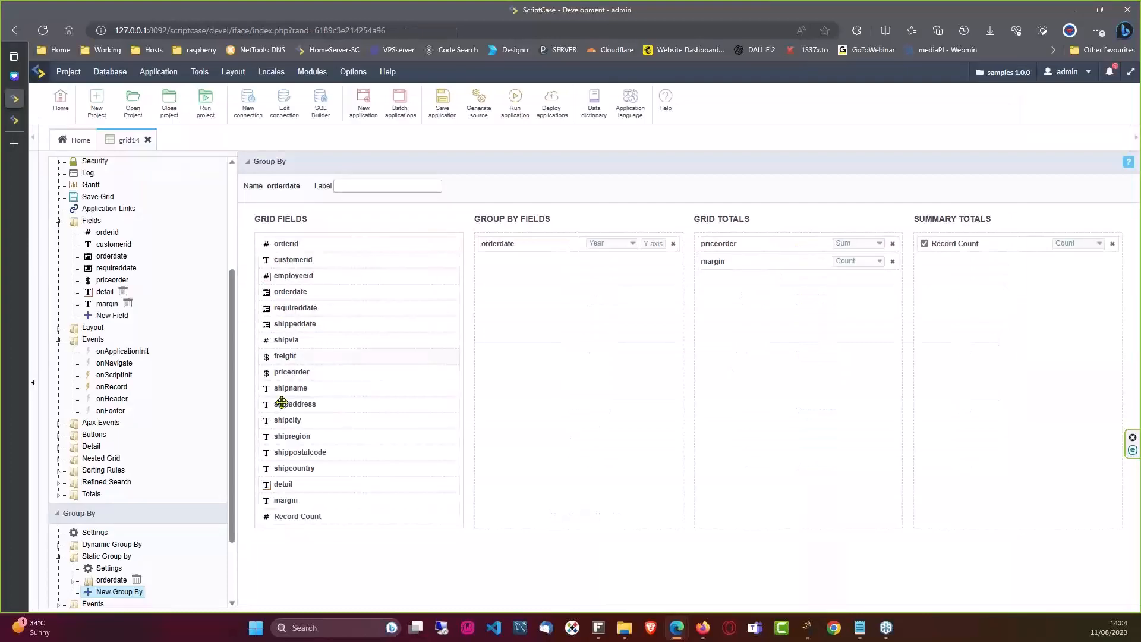
Enable TreeView, Group By Header and dynamic totalization in Group By settings
{"action": "scroll", "scroll_direction": "down", "scroll_amount": 3}
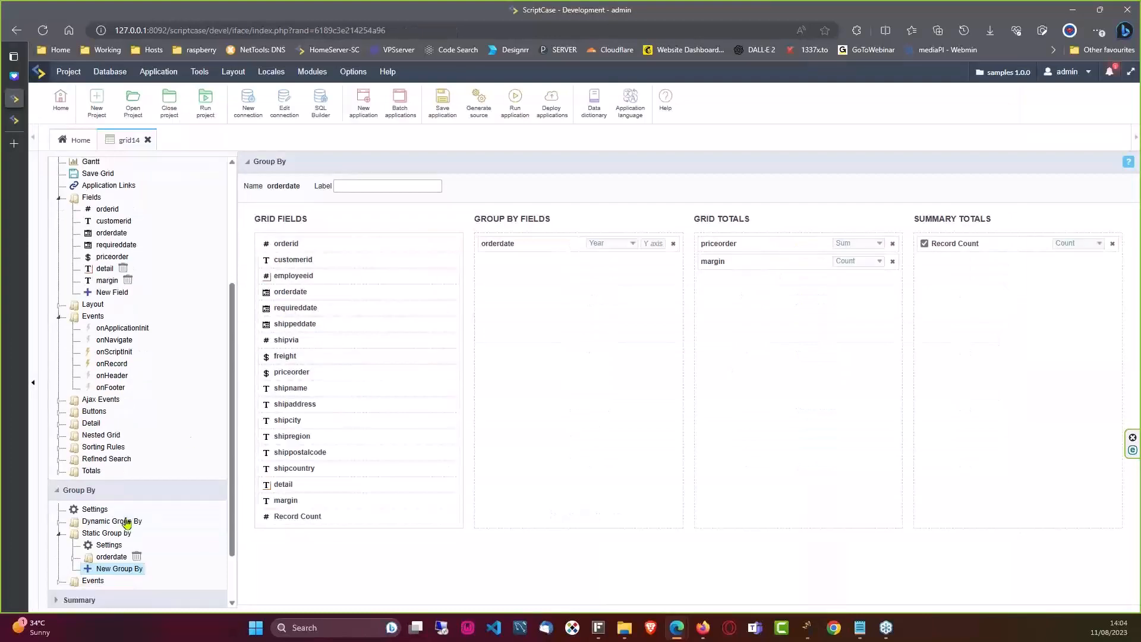
{"action": "left_click", "coordinate": [95, 509]}
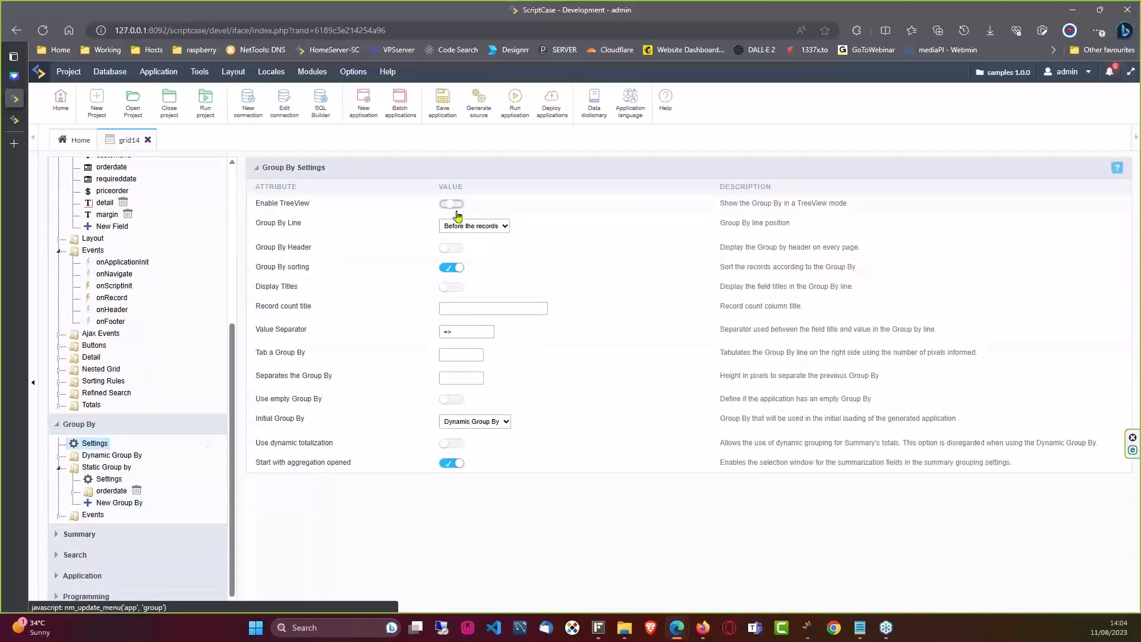
{"action": "left_click", "coordinate": [451, 204]}
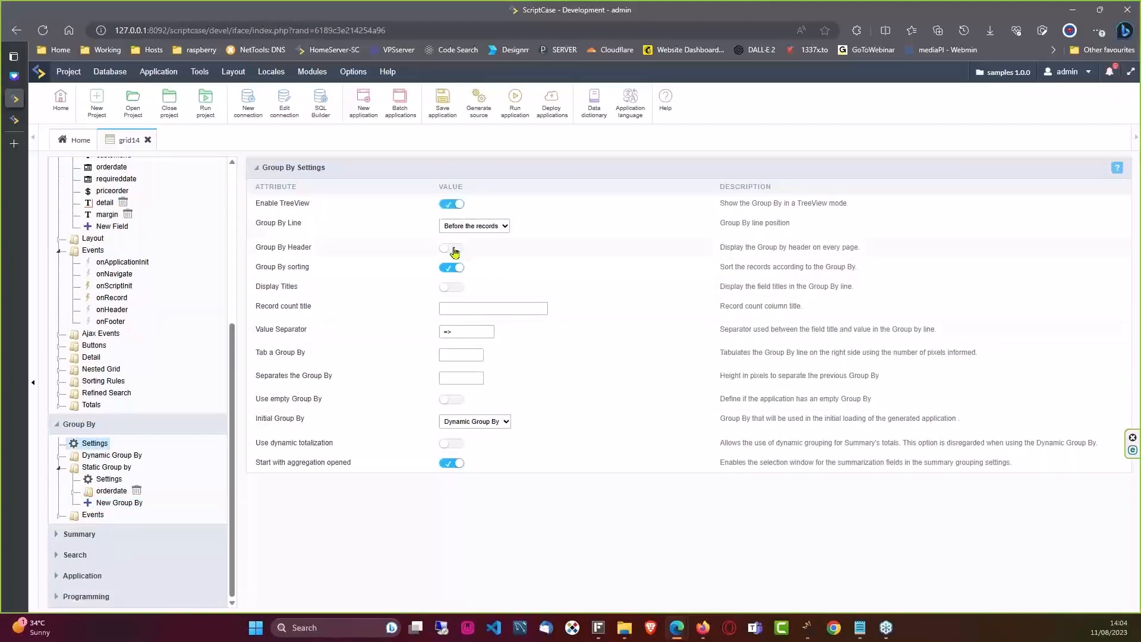
{"action": "left_click", "coordinate": [451, 247]}
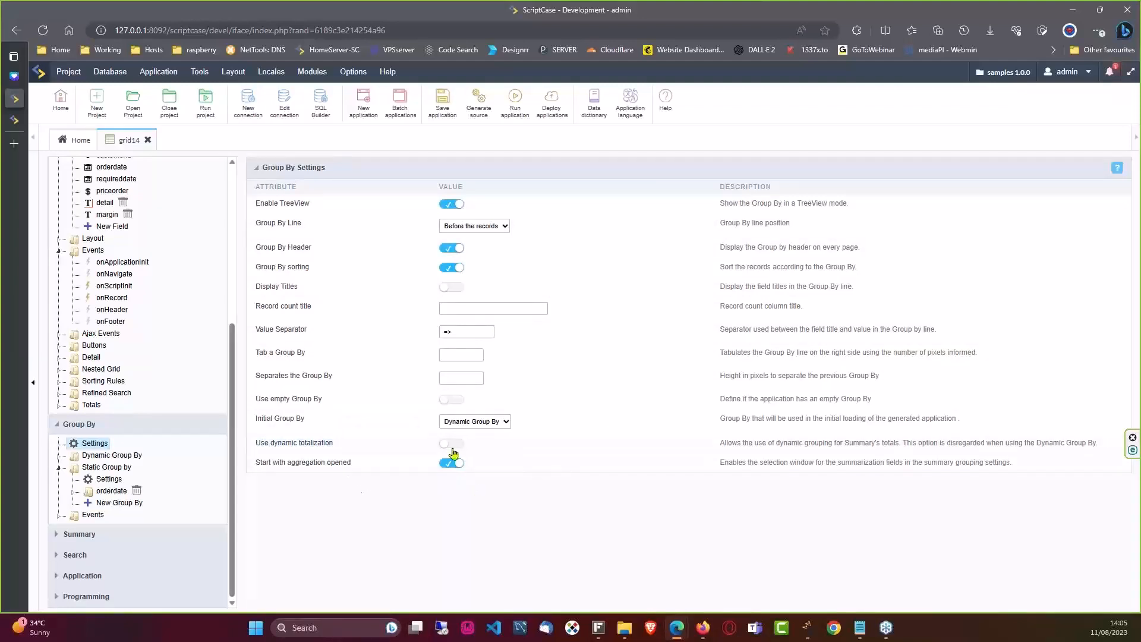
{"action": "left_click", "coordinate": [450, 442]}
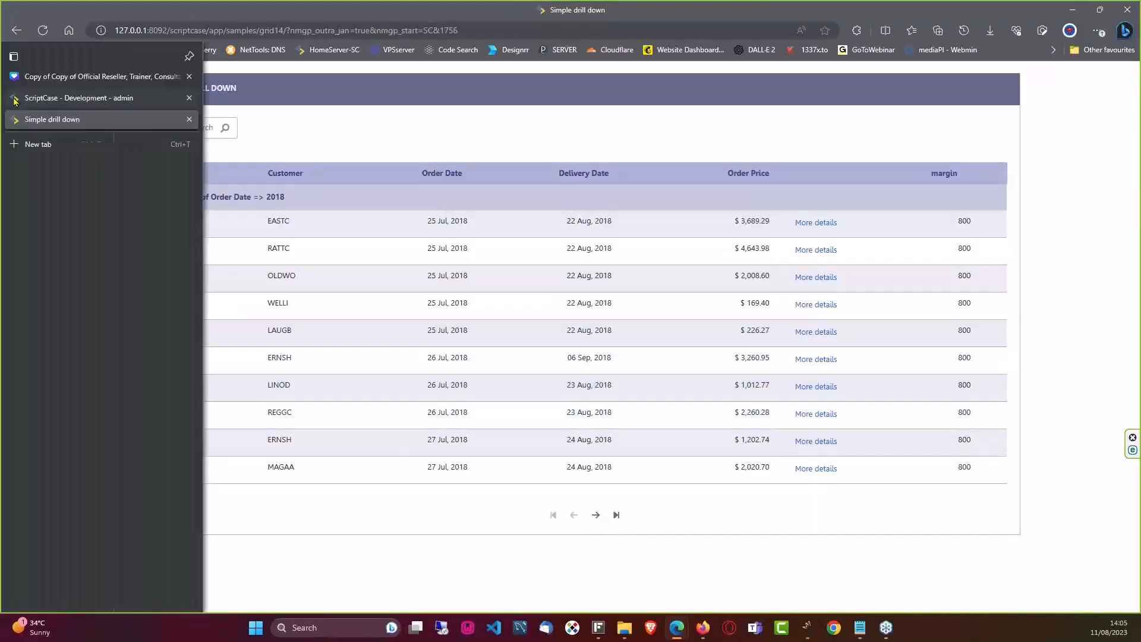
View the running grid's 2018 group, then return to the ScriptCase editor
{"action": "left_click", "coordinate": [78, 98]}
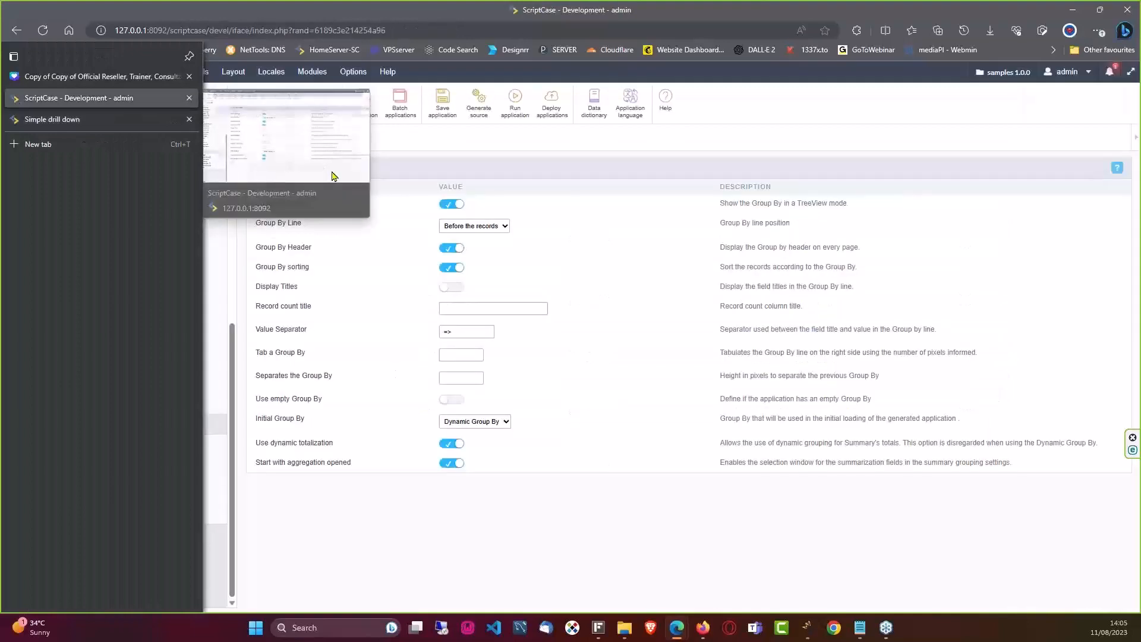
{"action": "left_click", "coordinate": [52, 119]}
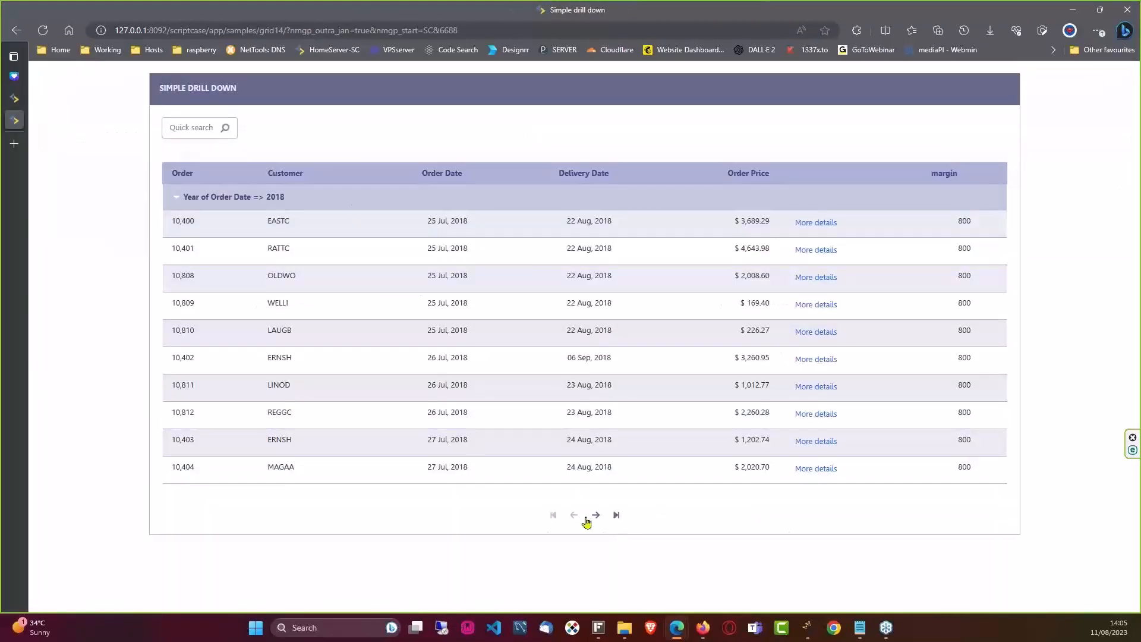
{"action": "left_click", "coordinate": [596, 518]}
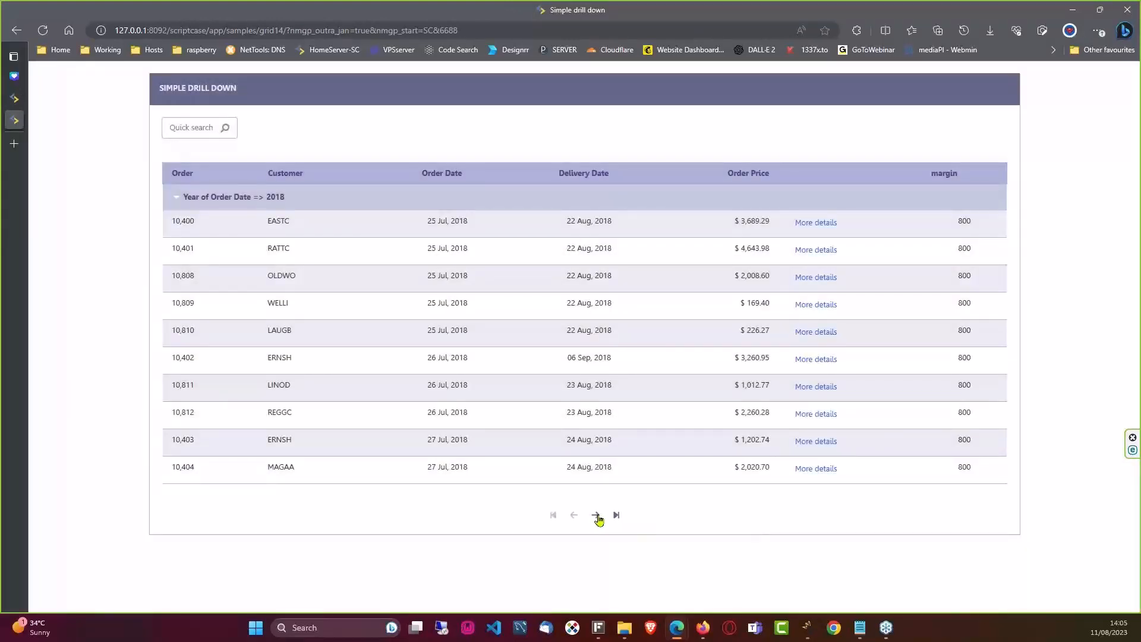
{"action": "left_click", "coordinate": [596, 515]}
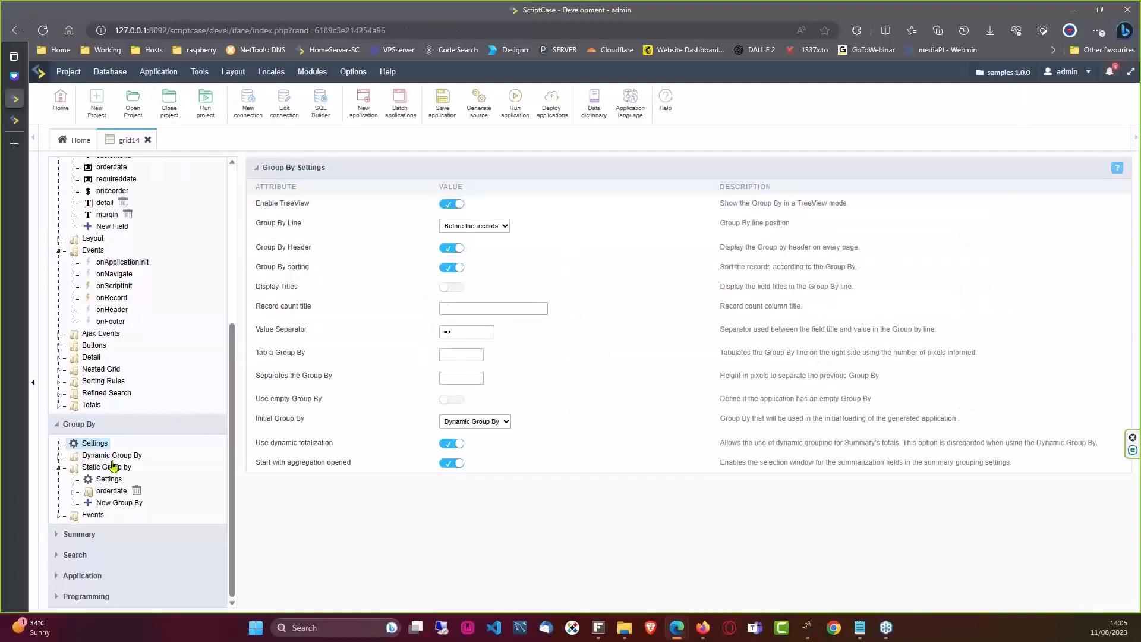
Change the orderdate static grouping from Year to Year & Week
{"action": "left_click", "coordinate": [110, 491]}
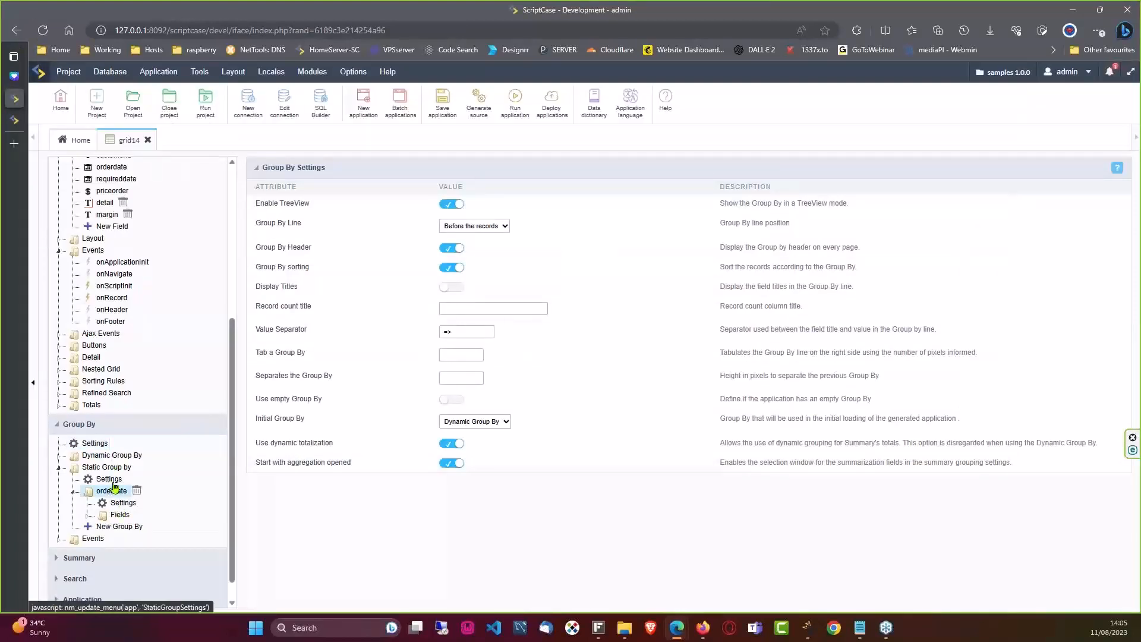
{"action": "left_click", "coordinate": [107, 479]}
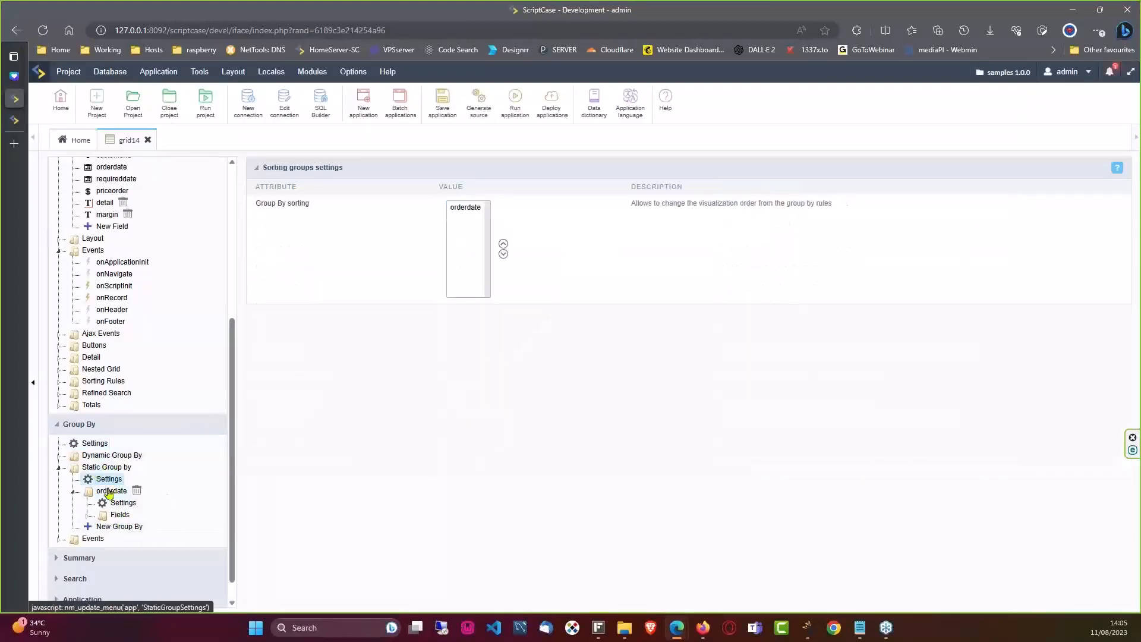
{"action": "left_click", "coordinate": [111, 490]}
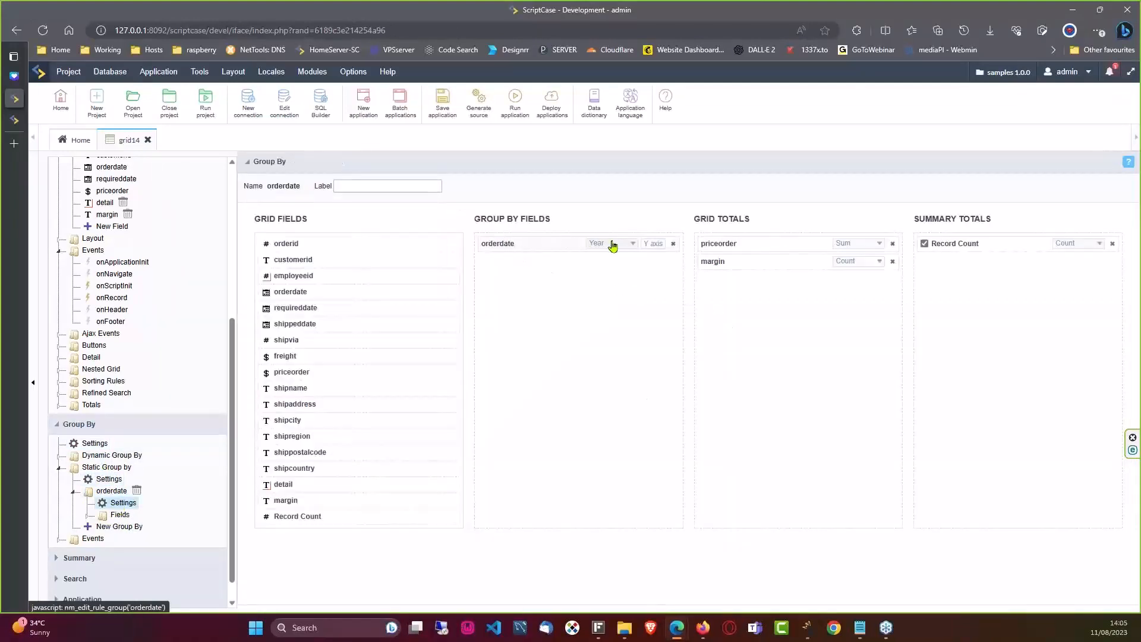
{"action": "left_click", "coordinate": [613, 243]}
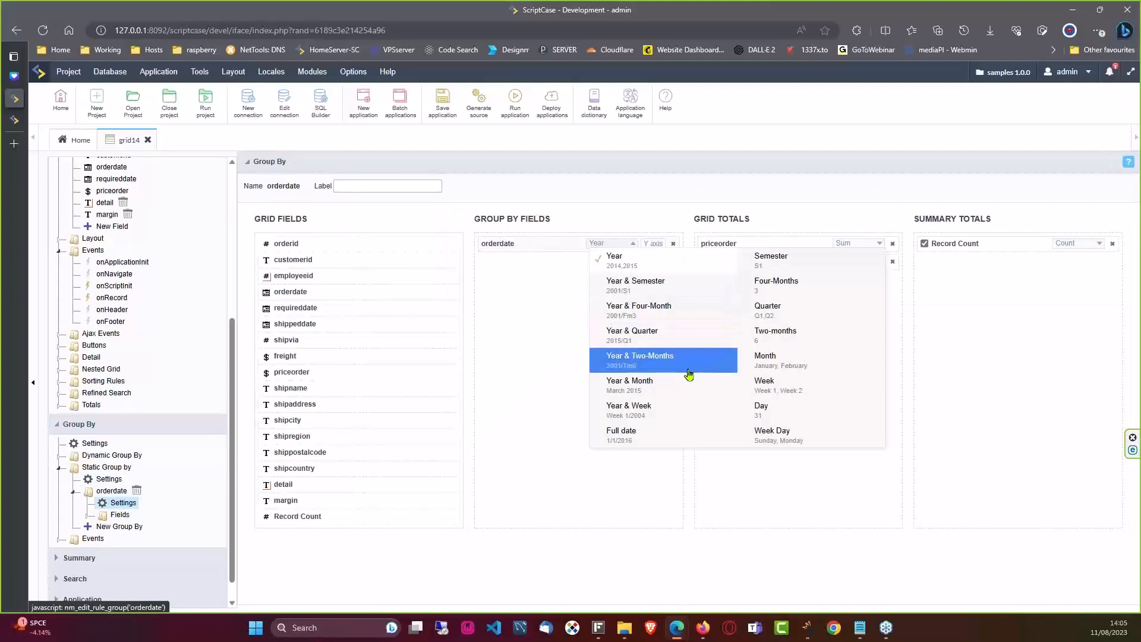
{"action": "mouse_move", "coordinate": [659, 406]}
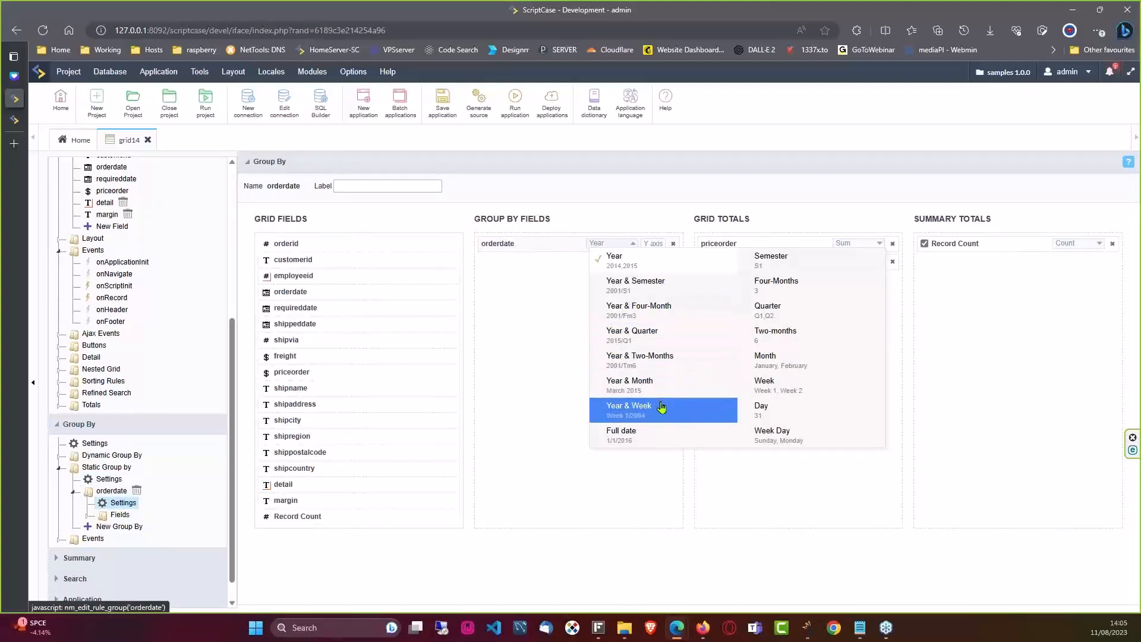
{"action": "left_click", "coordinate": [629, 405]}
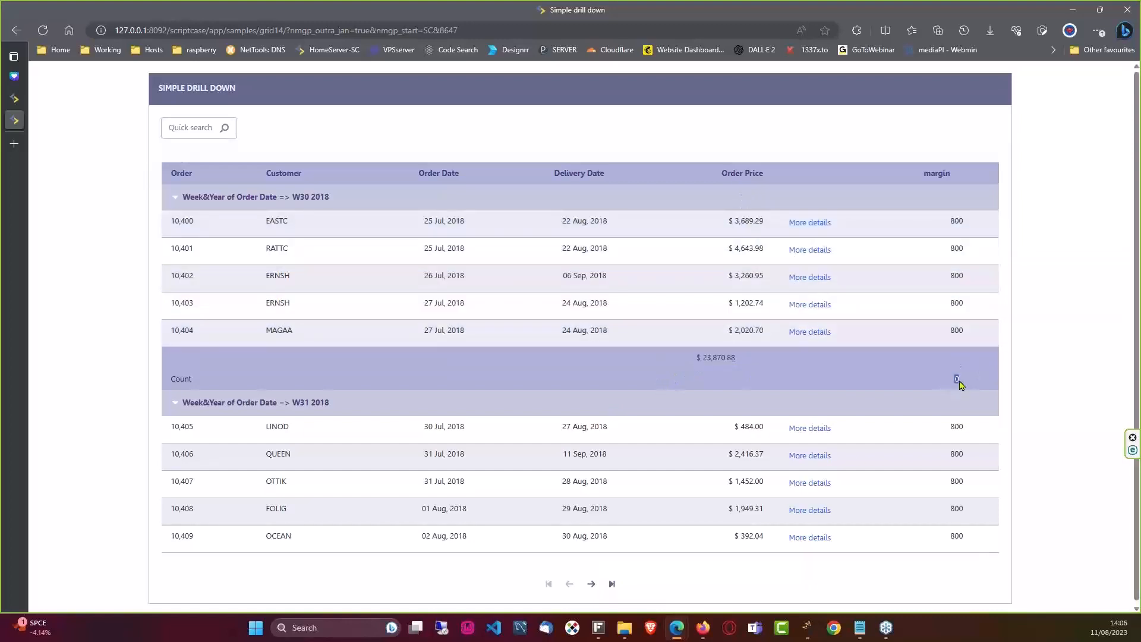
Inspect the empty margin total in week 30's totals row
{"action": "left_click", "coordinate": [13, 55]}
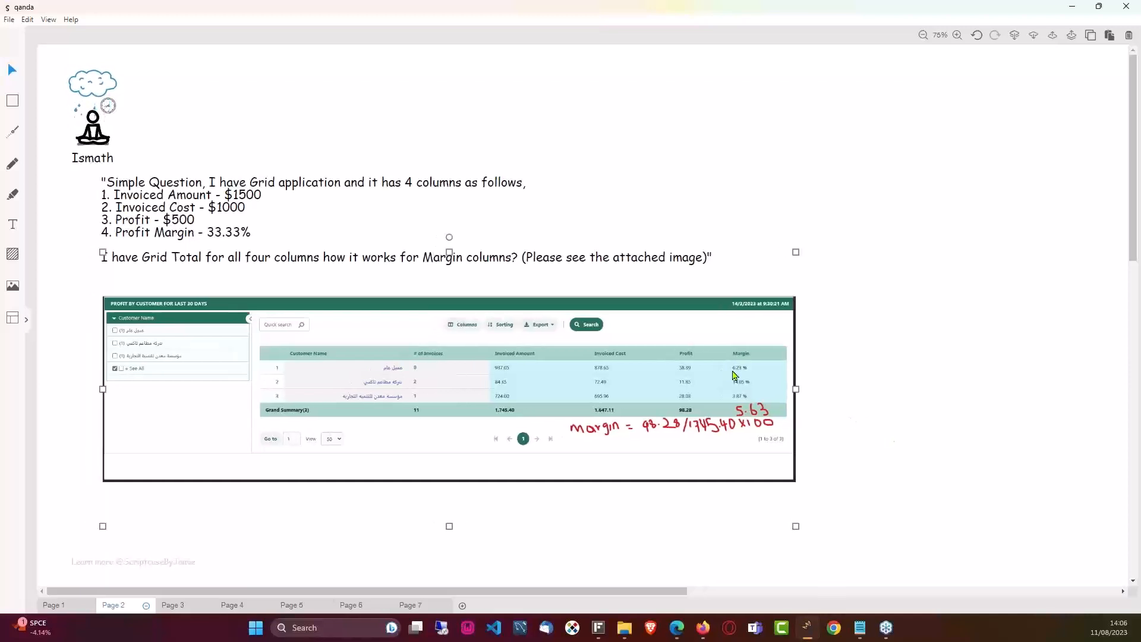
{"action": "mouse_move", "coordinate": [741, 373]}
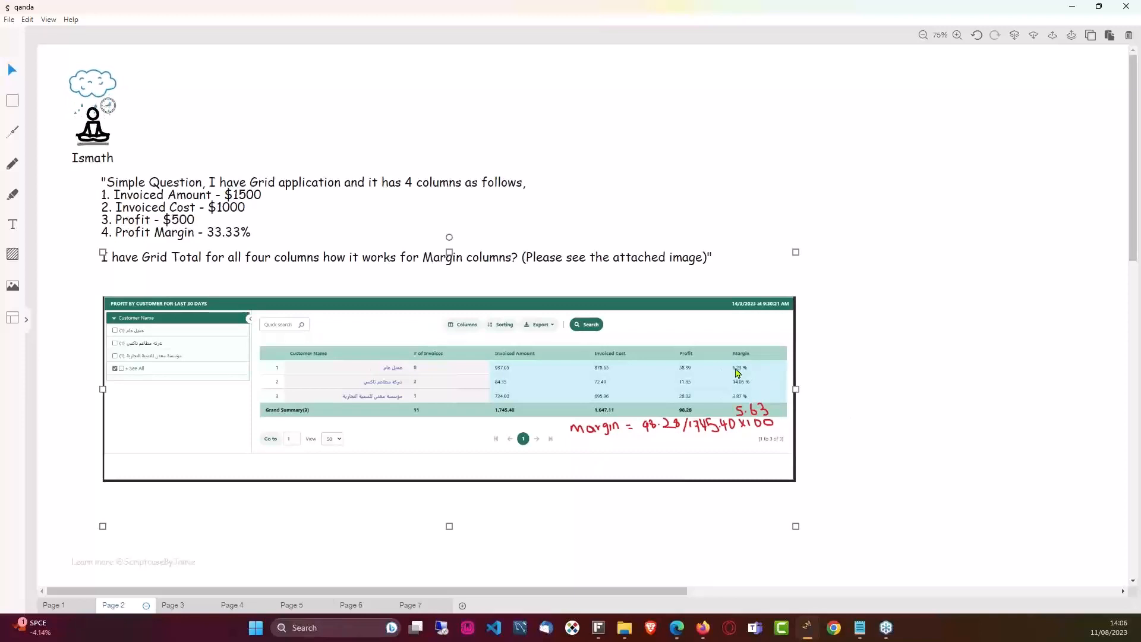
{"action": "mouse_move", "coordinate": [745, 391]}
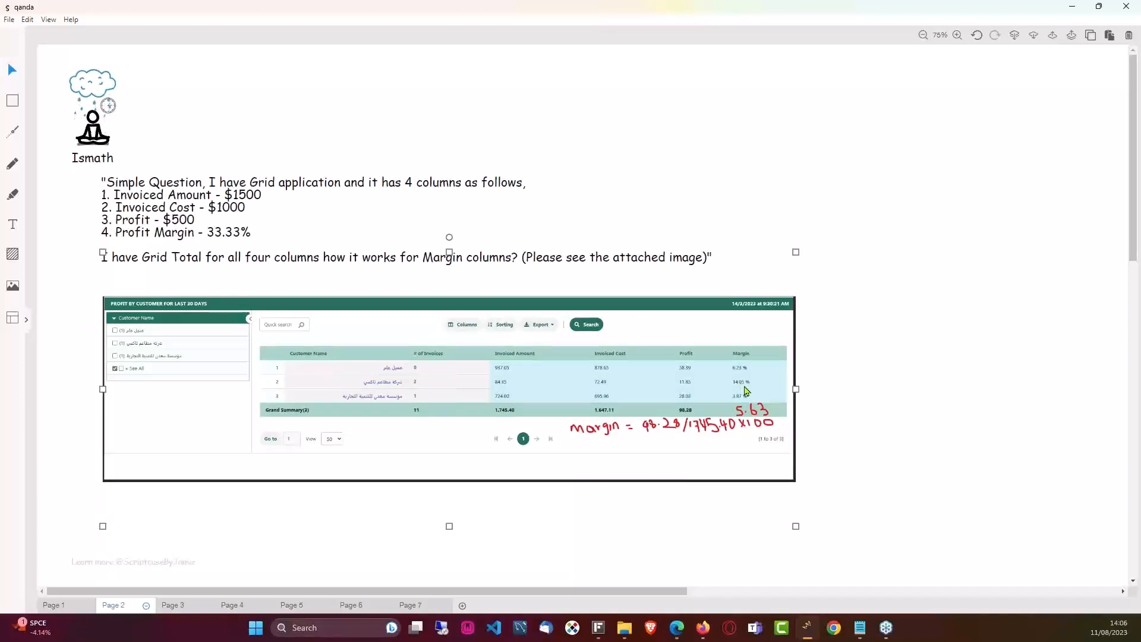
{"action": "mouse_move", "coordinate": [748, 421]}
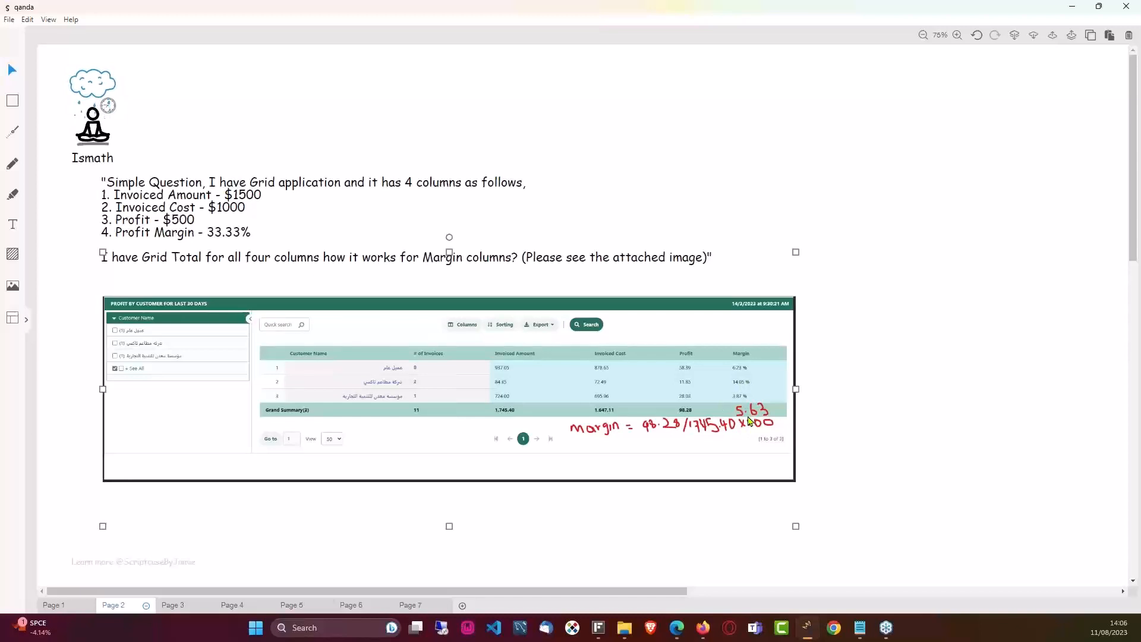
{"action": "mouse_move", "coordinate": [749, 425]}
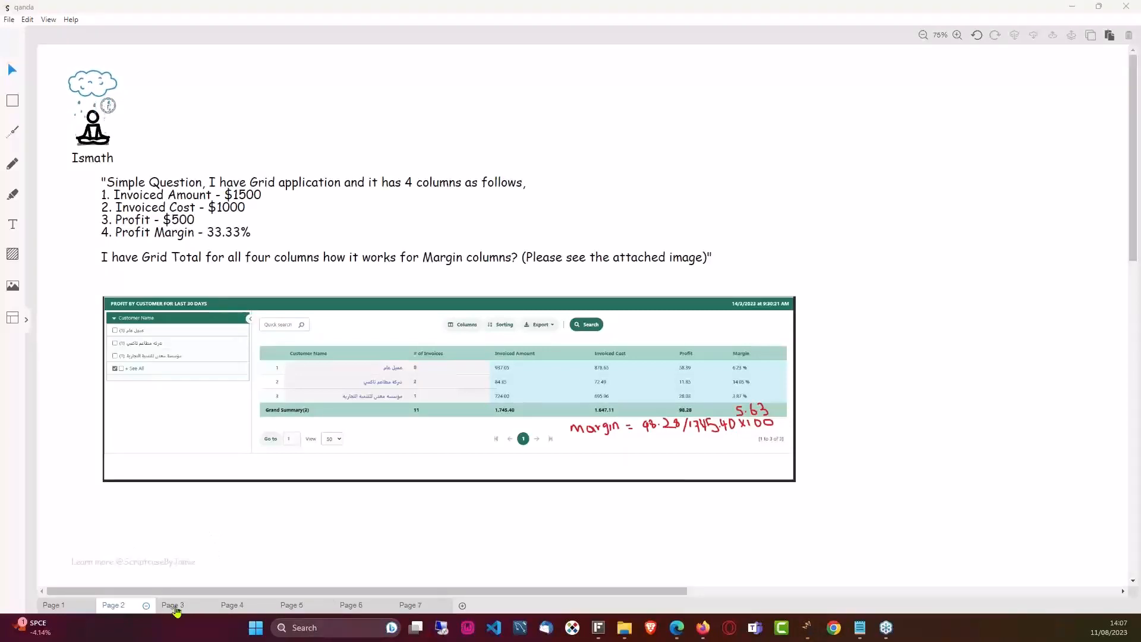
{"action": "mouse_move", "coordinate": [750, 435]}
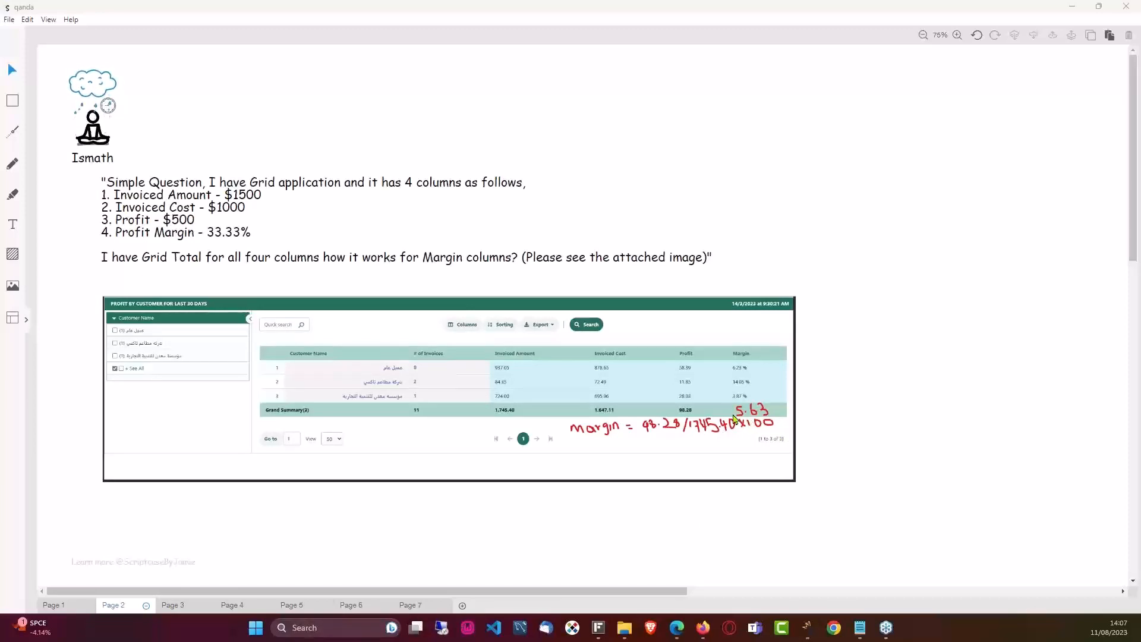
{"action": "mouse_move", "coordinate": [248, 535]}
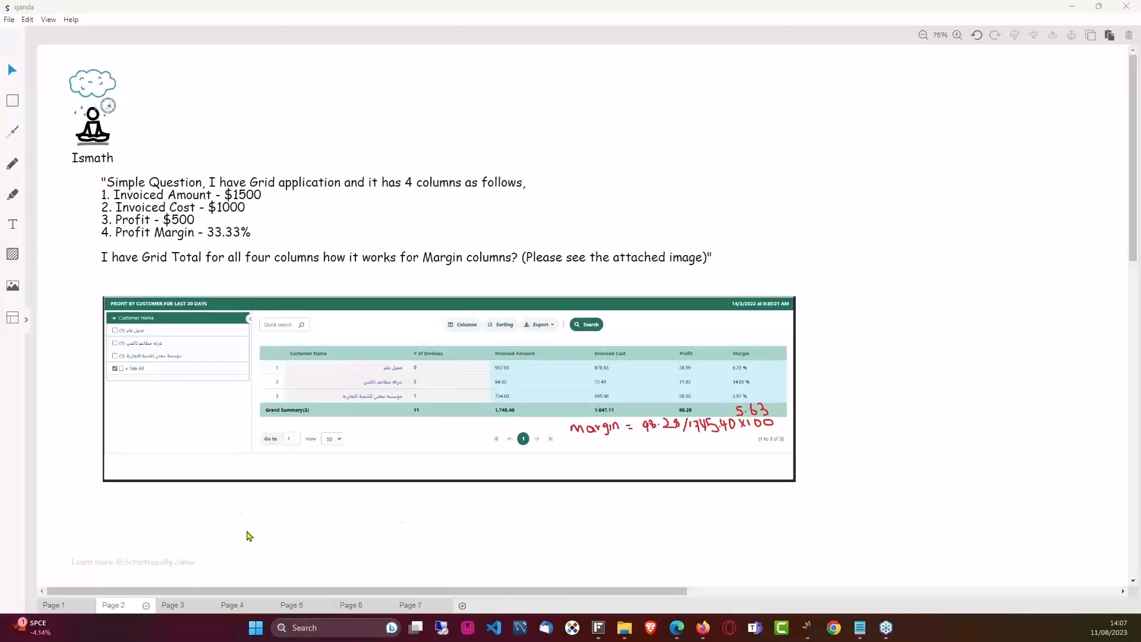
{"action": "mouse_move", "coordinate": [175, 609]}
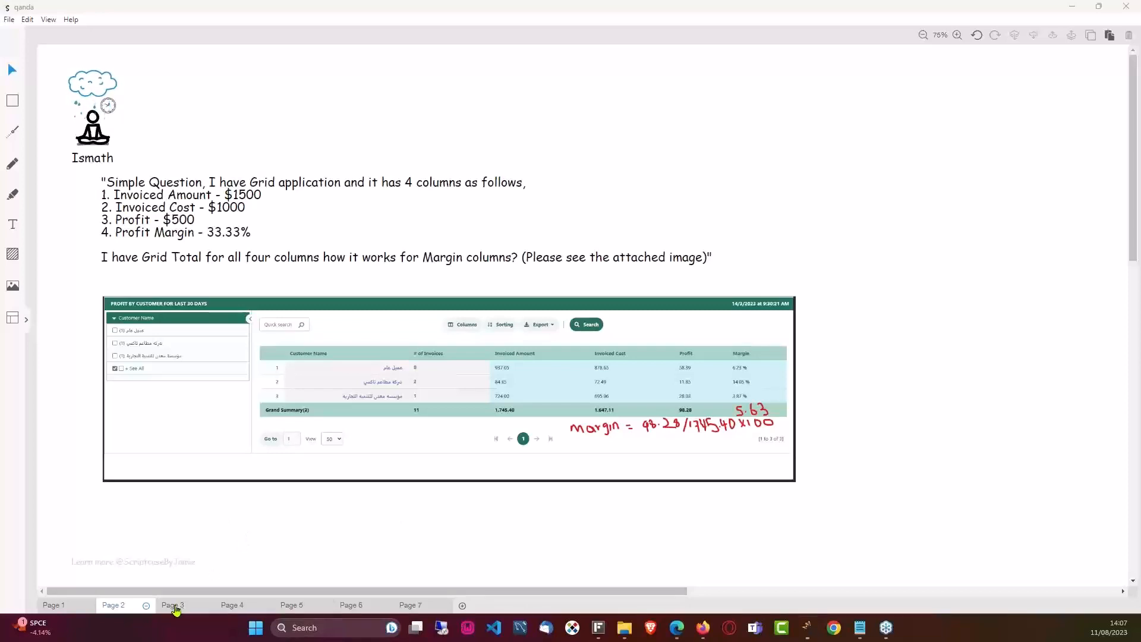